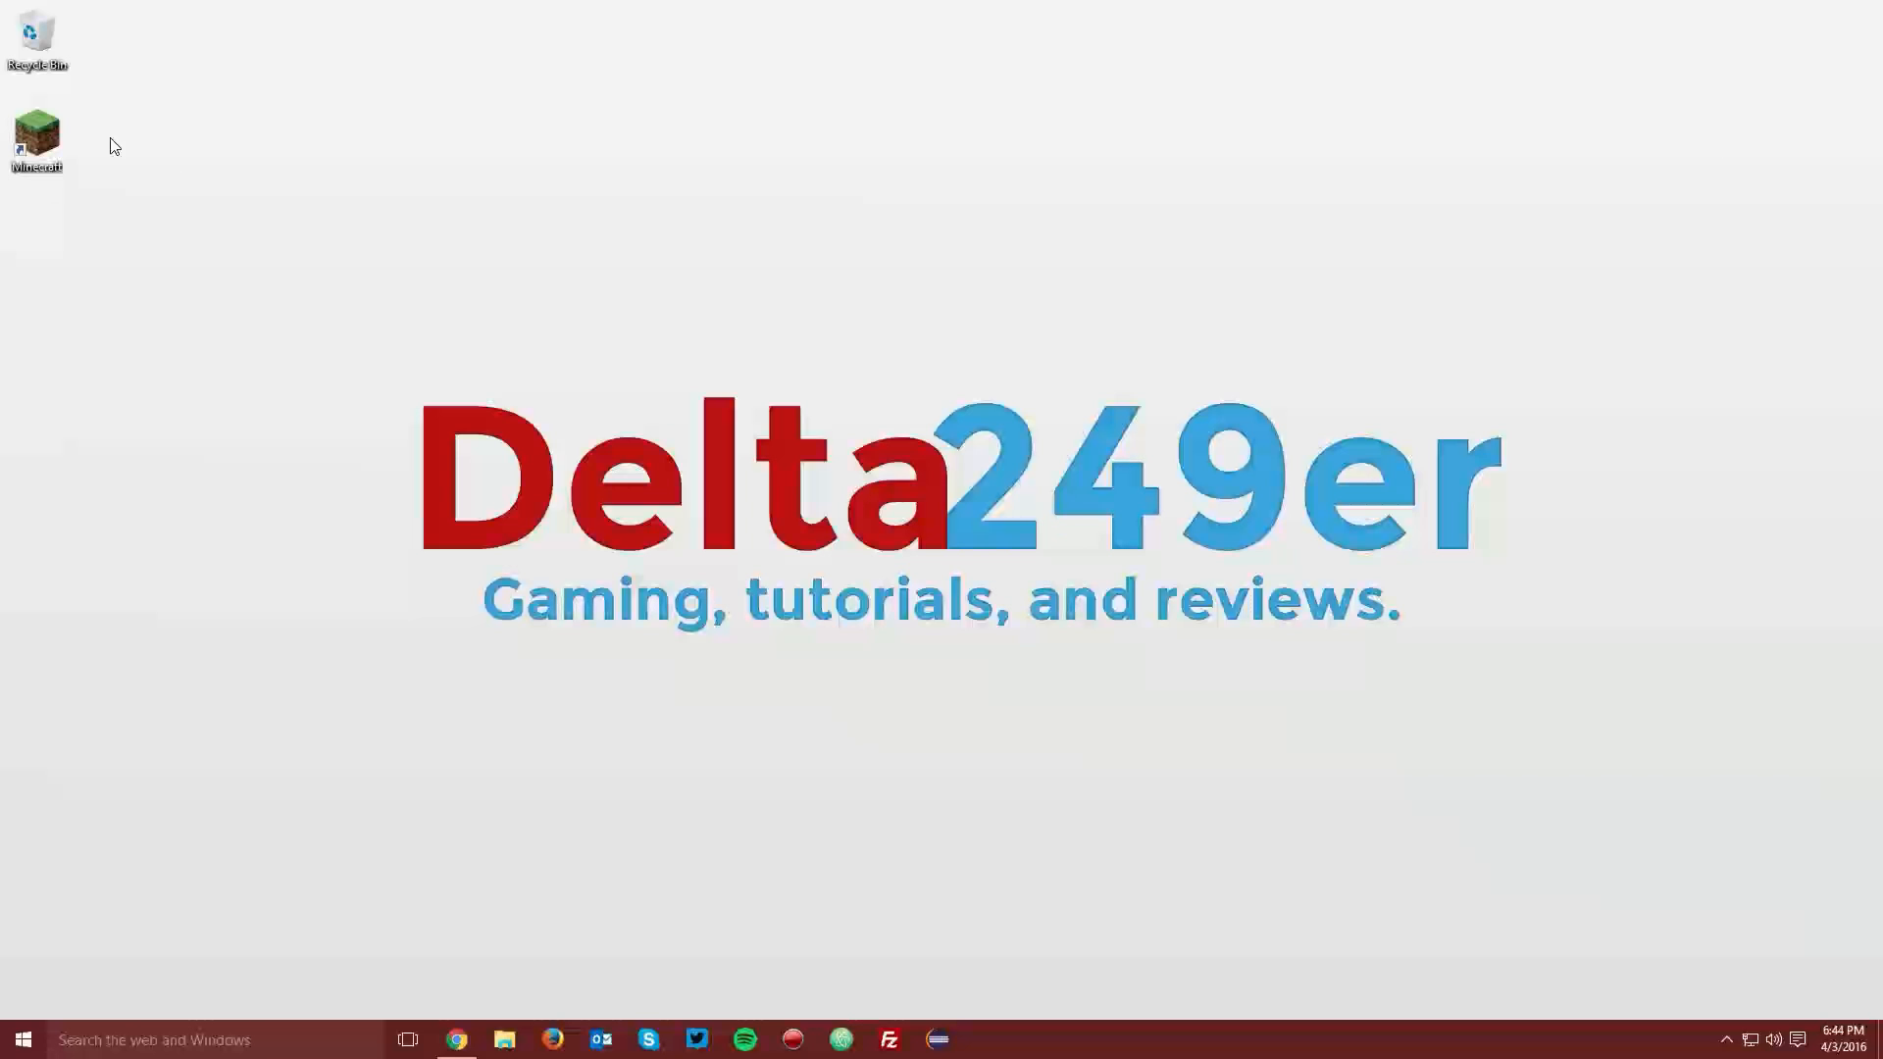
Step: Switch the launcher profile to release 1.9.2, save it, and start the game
double_click(37, 139)
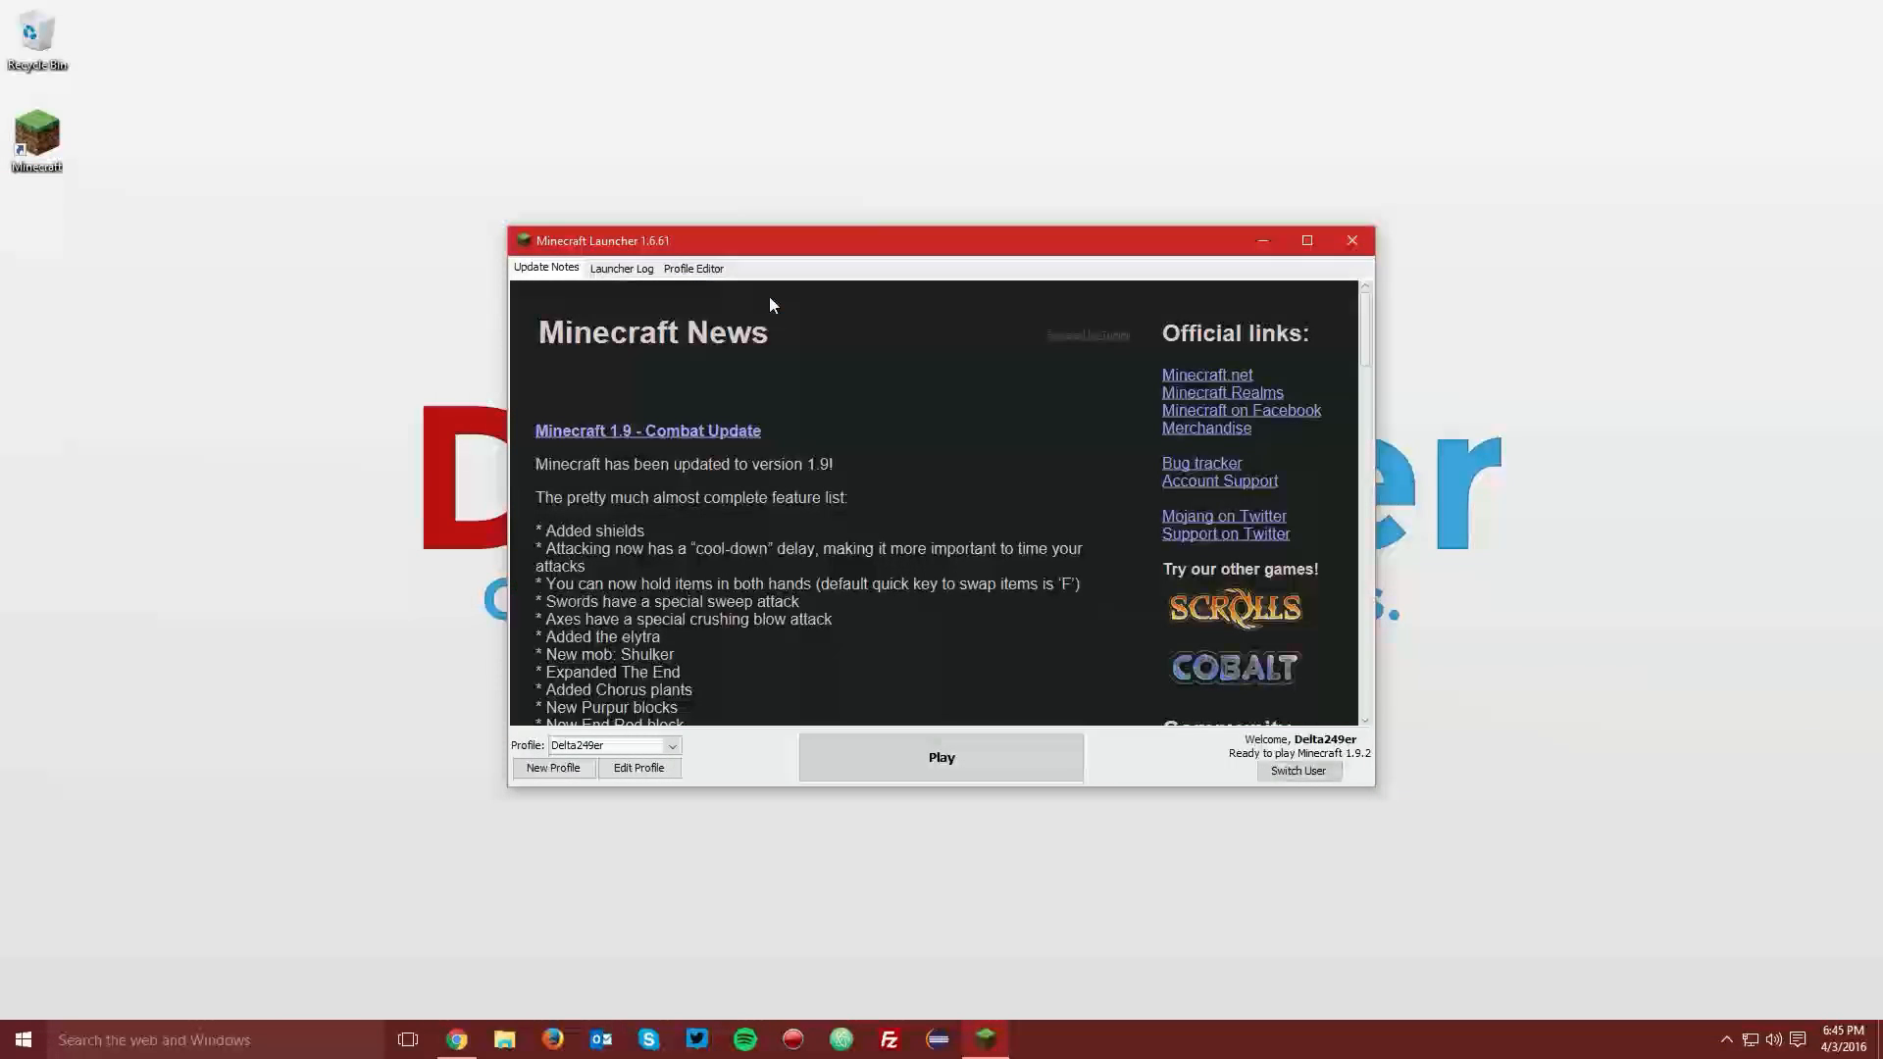
mouse_move(702, 711)
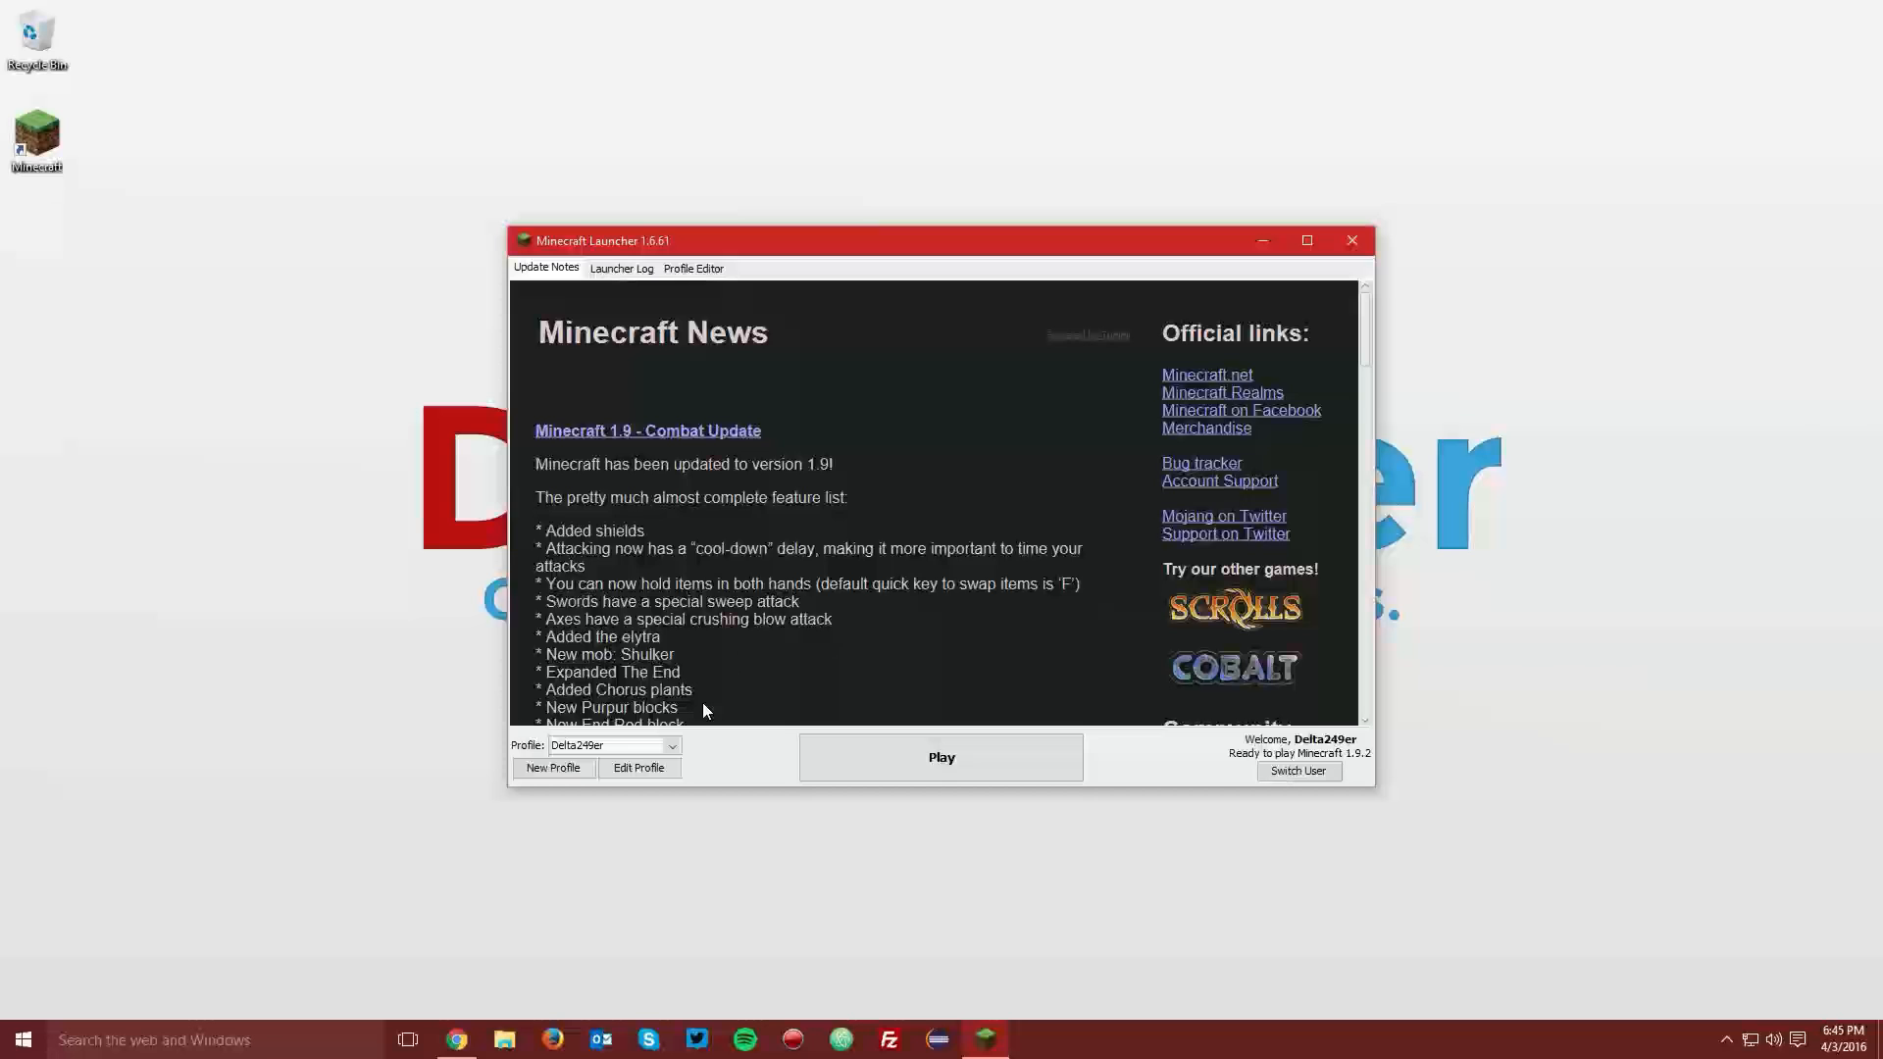
left_click(637, 766)
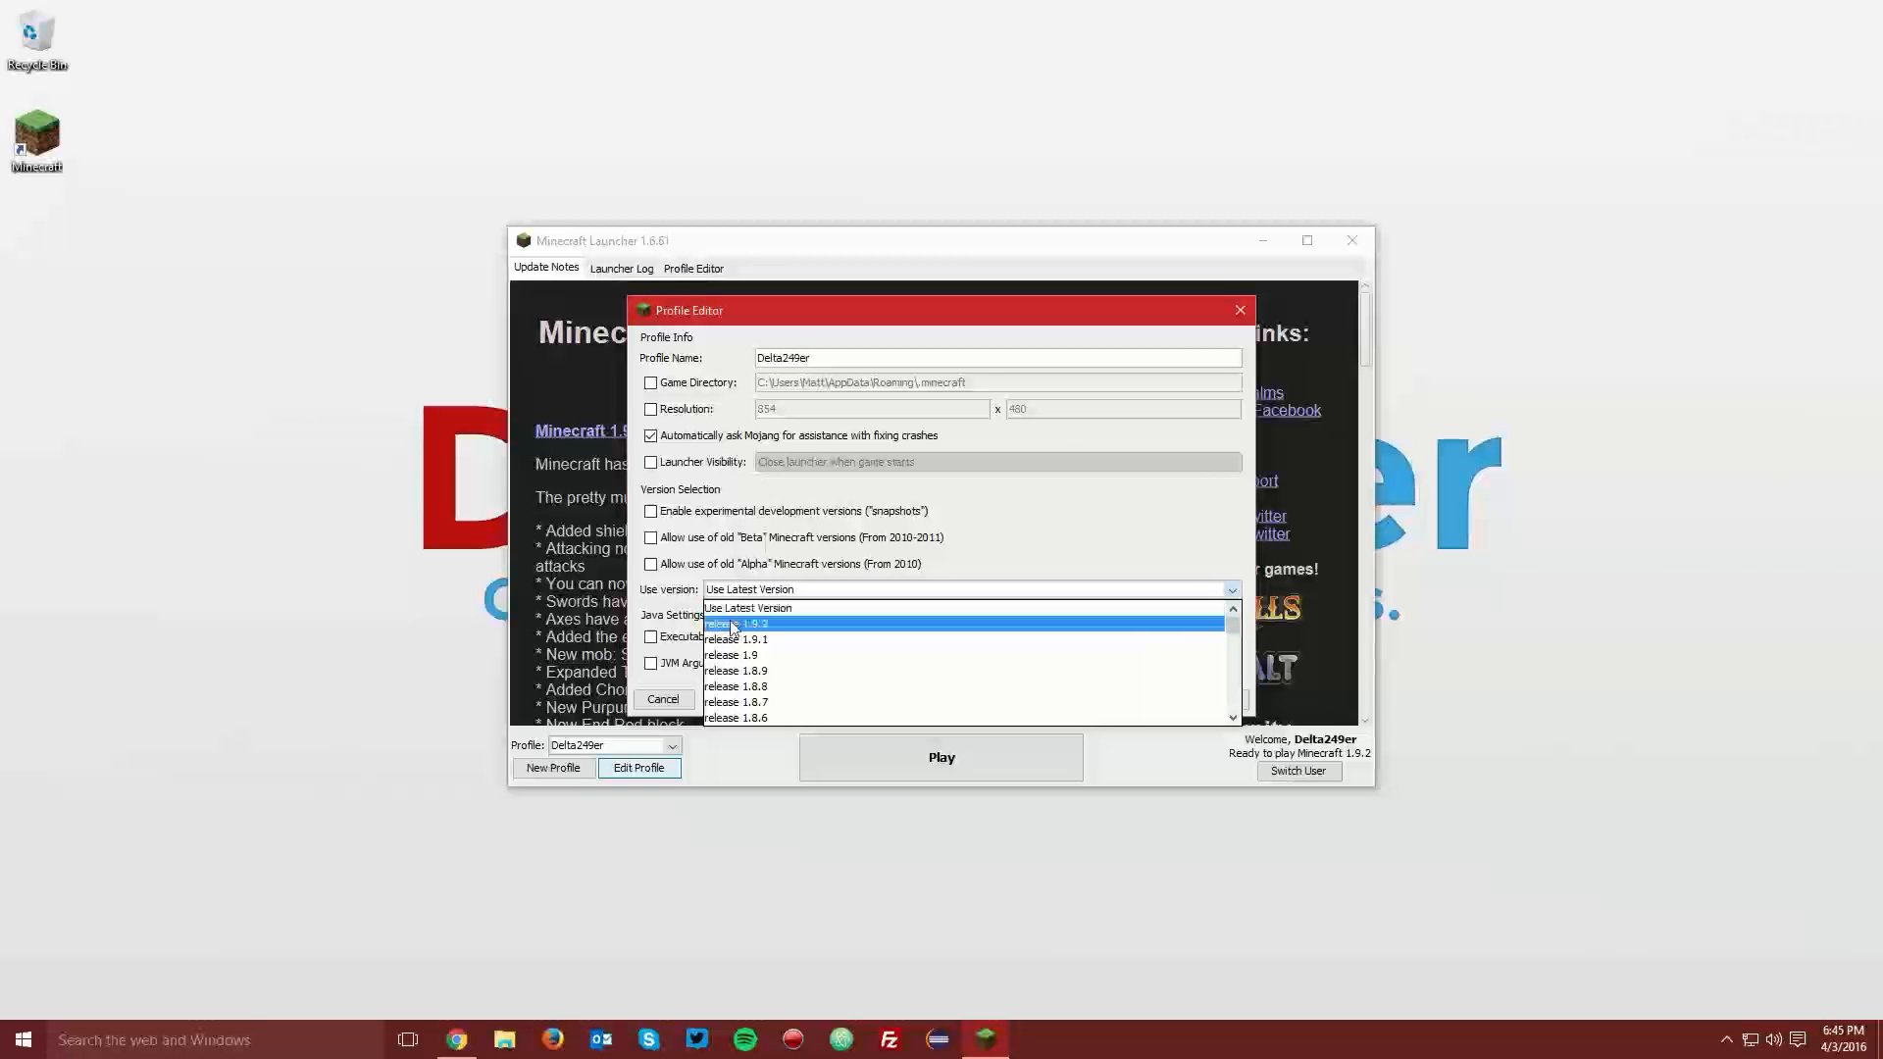
left_click(738, 624)
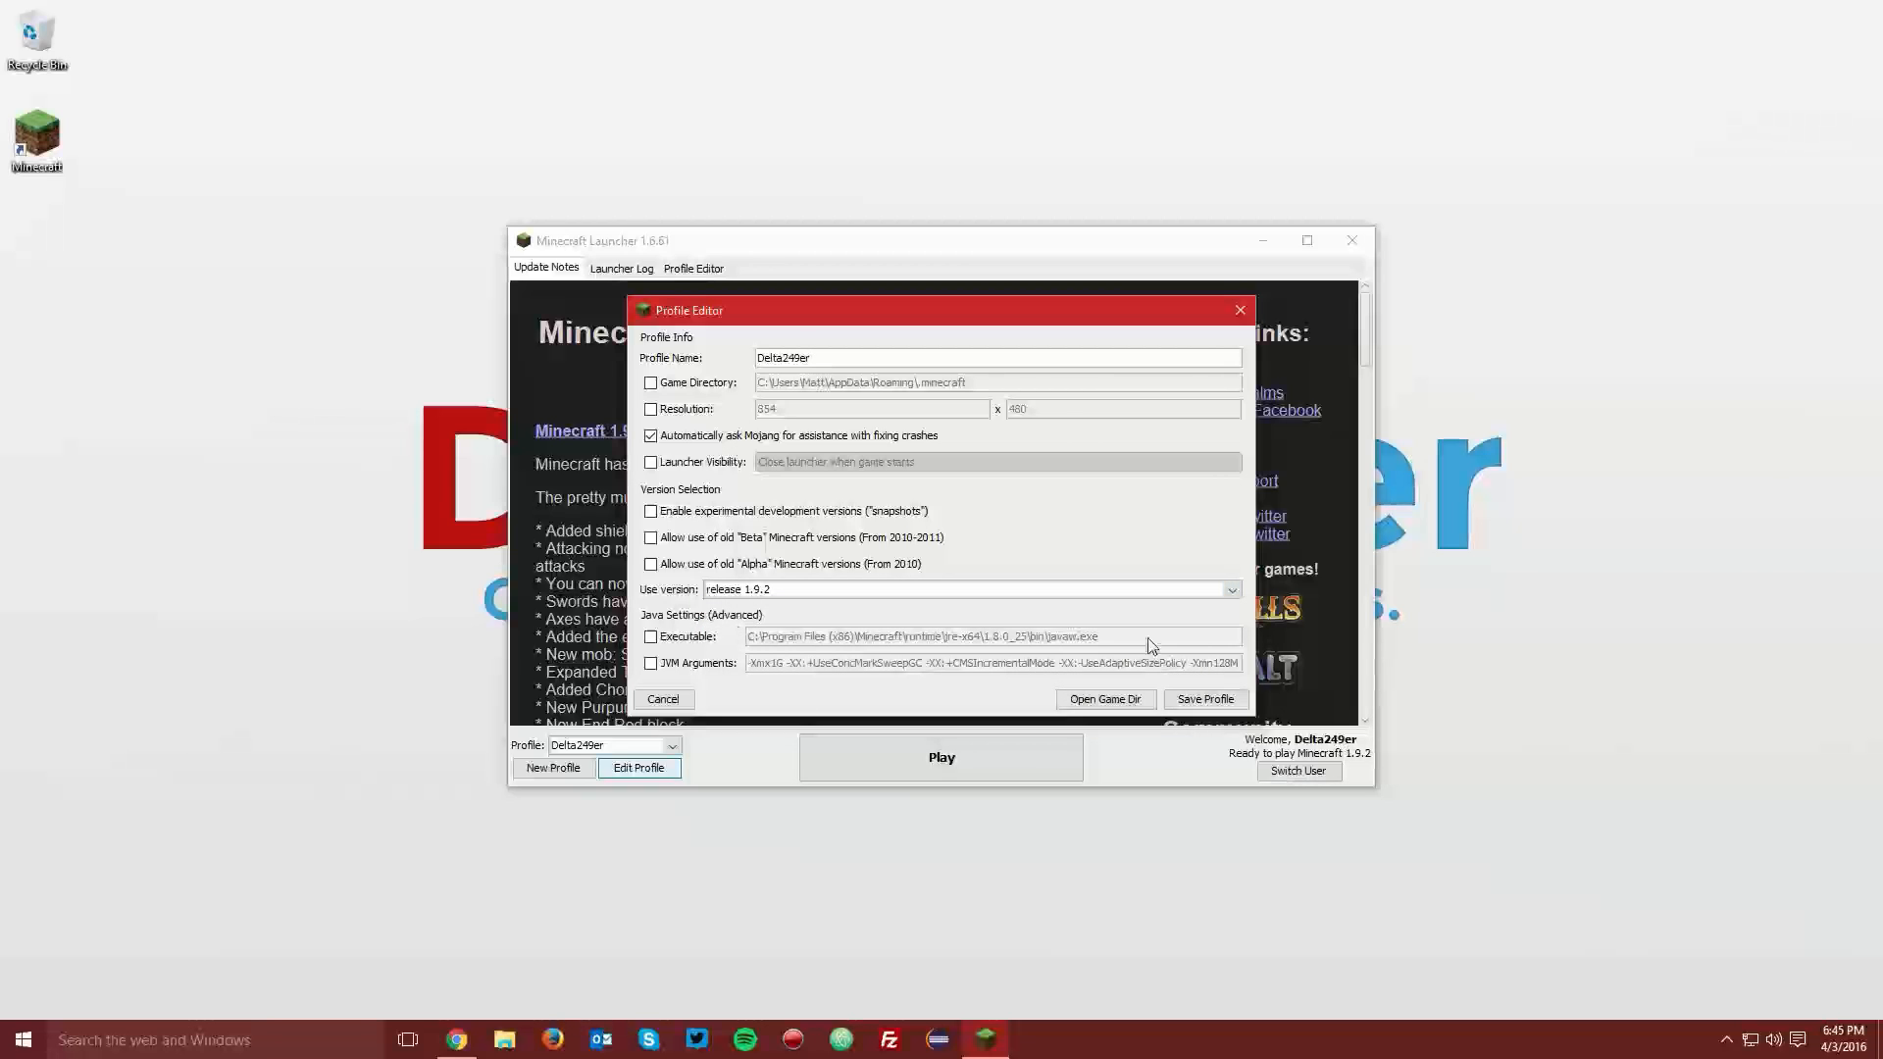
left_click(662, 699)
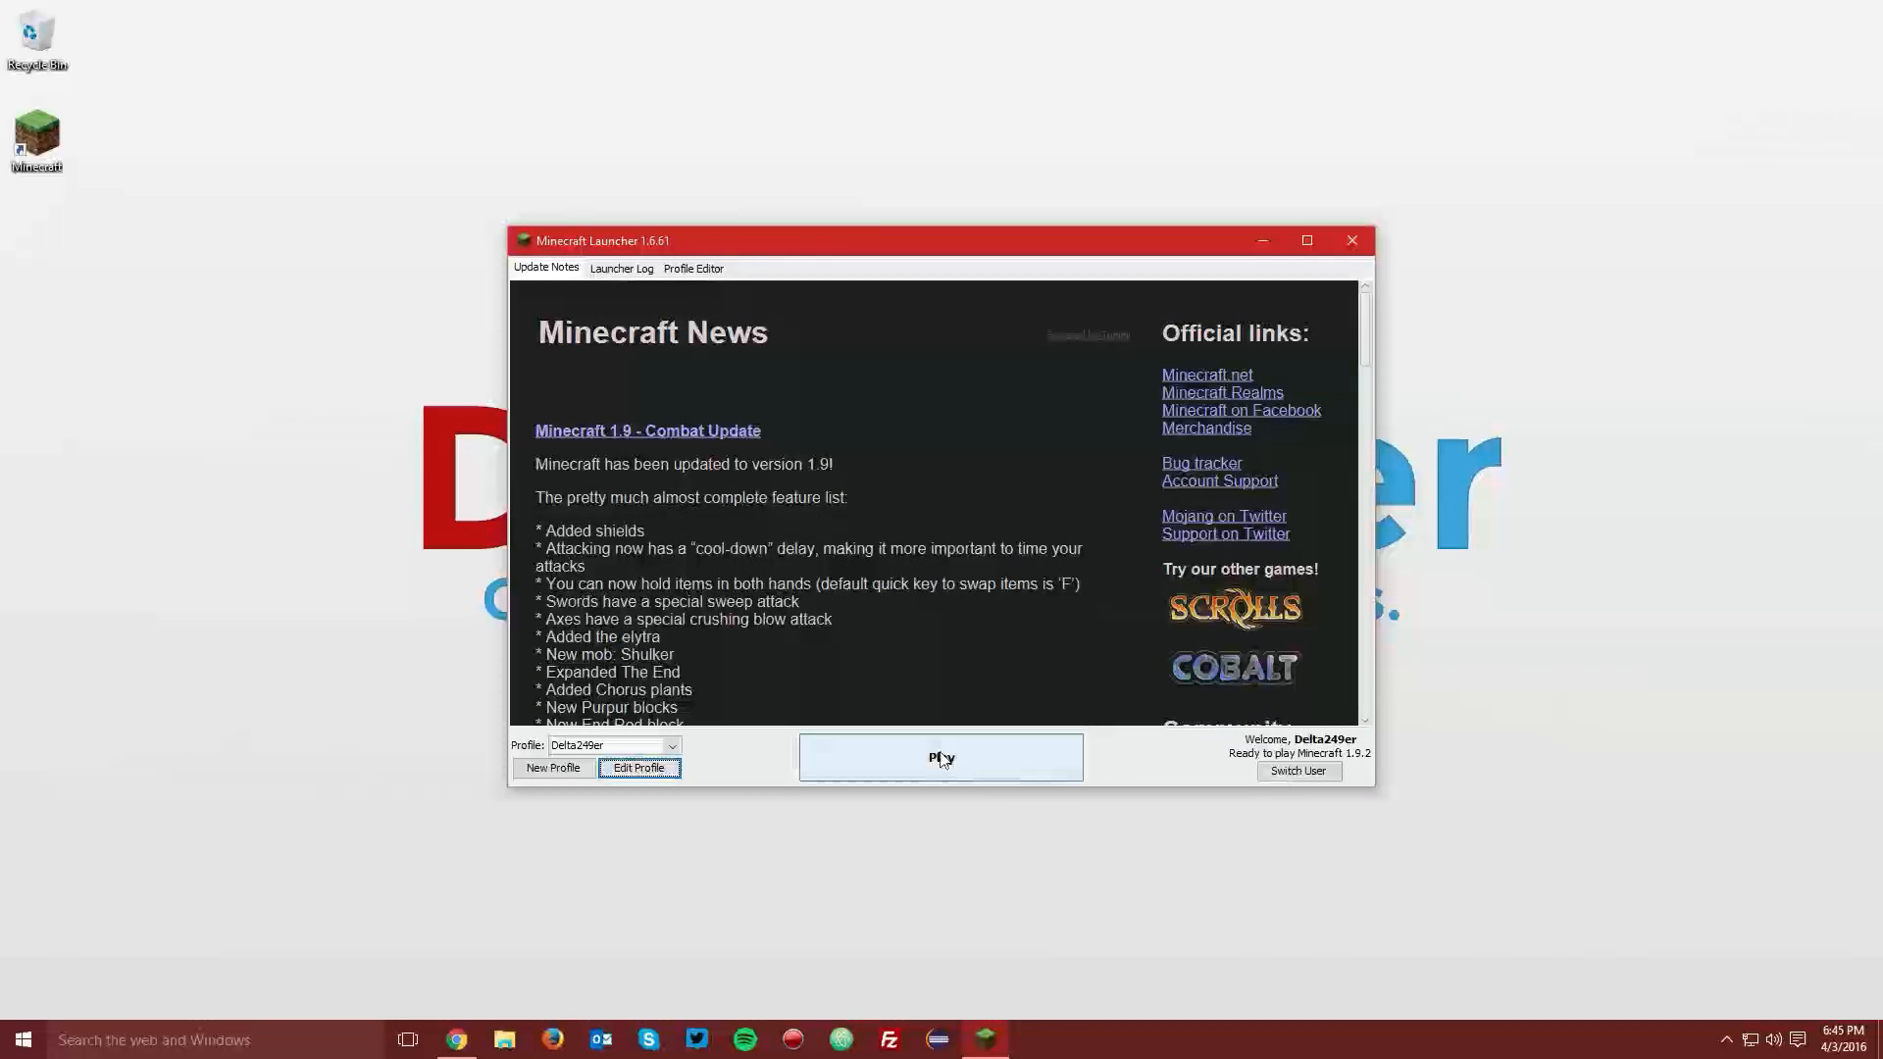
left_click(940, 756)
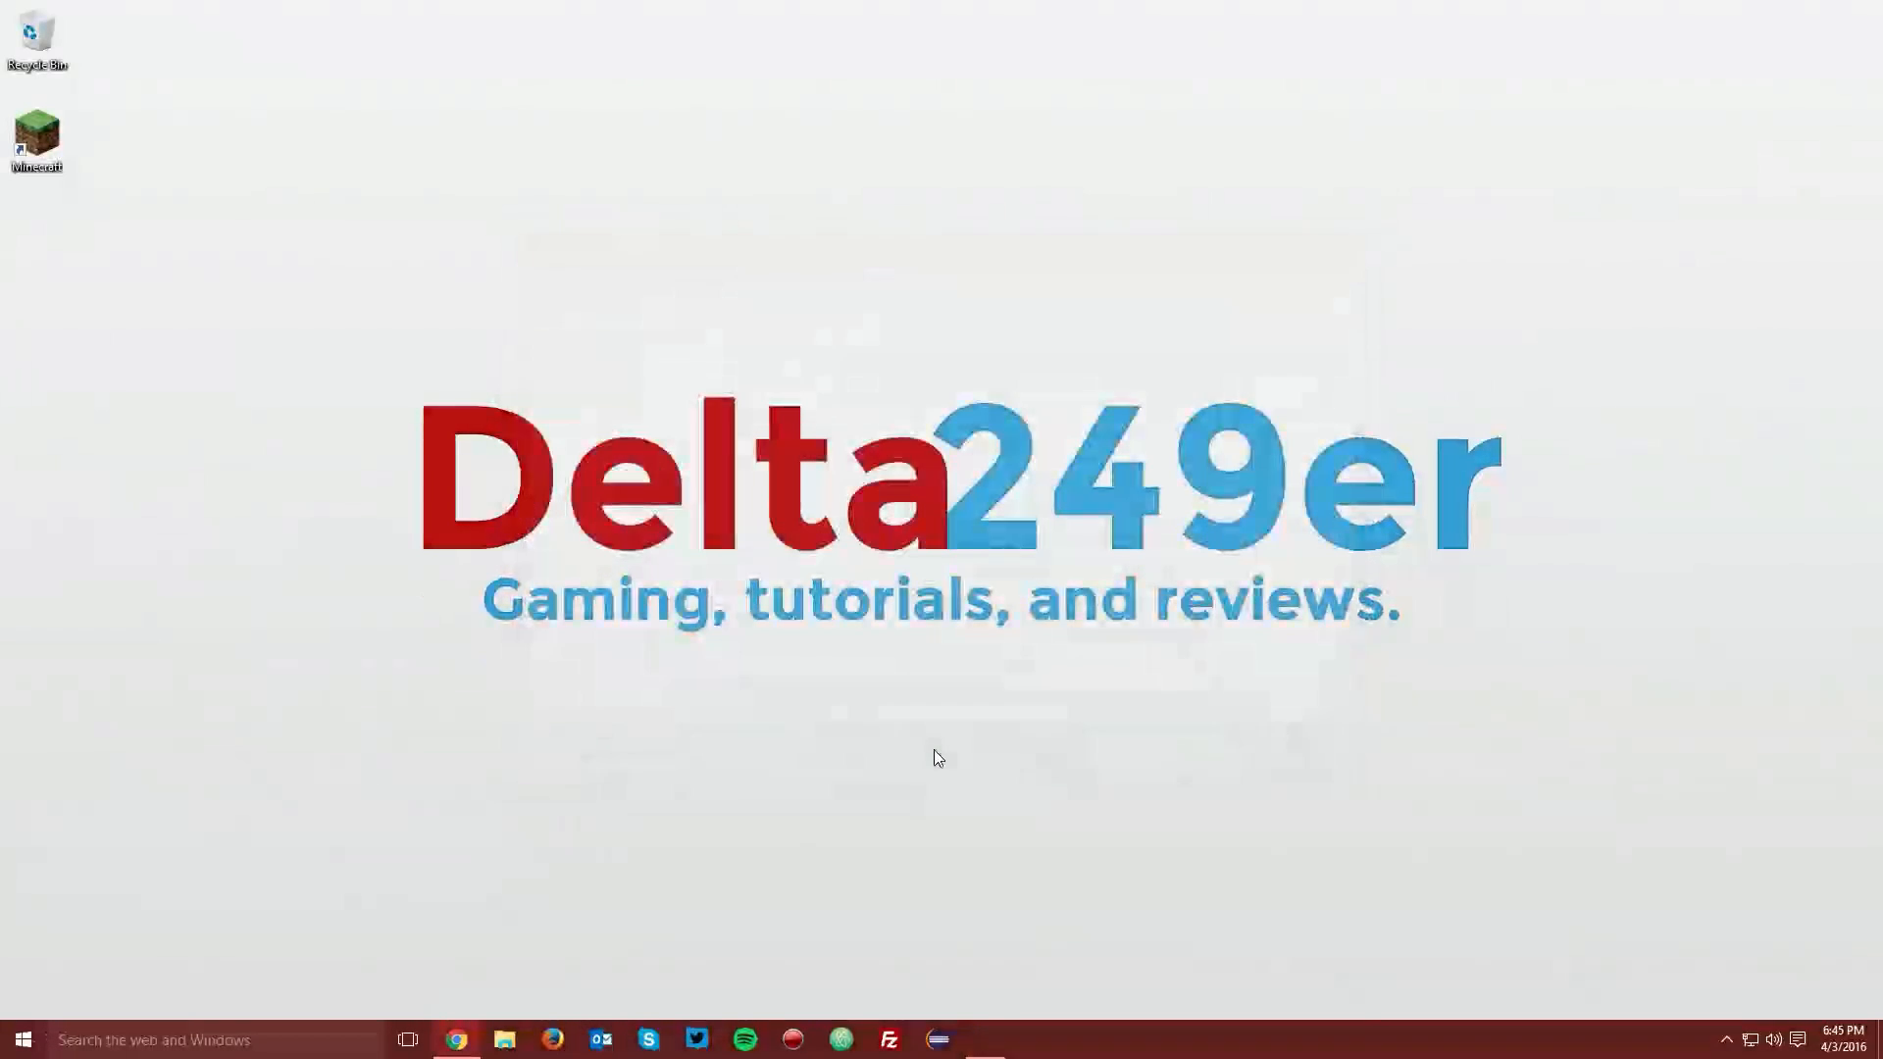
Step: Quit Minecraft 1.9.2 from its title screen
double_click(37, 138)
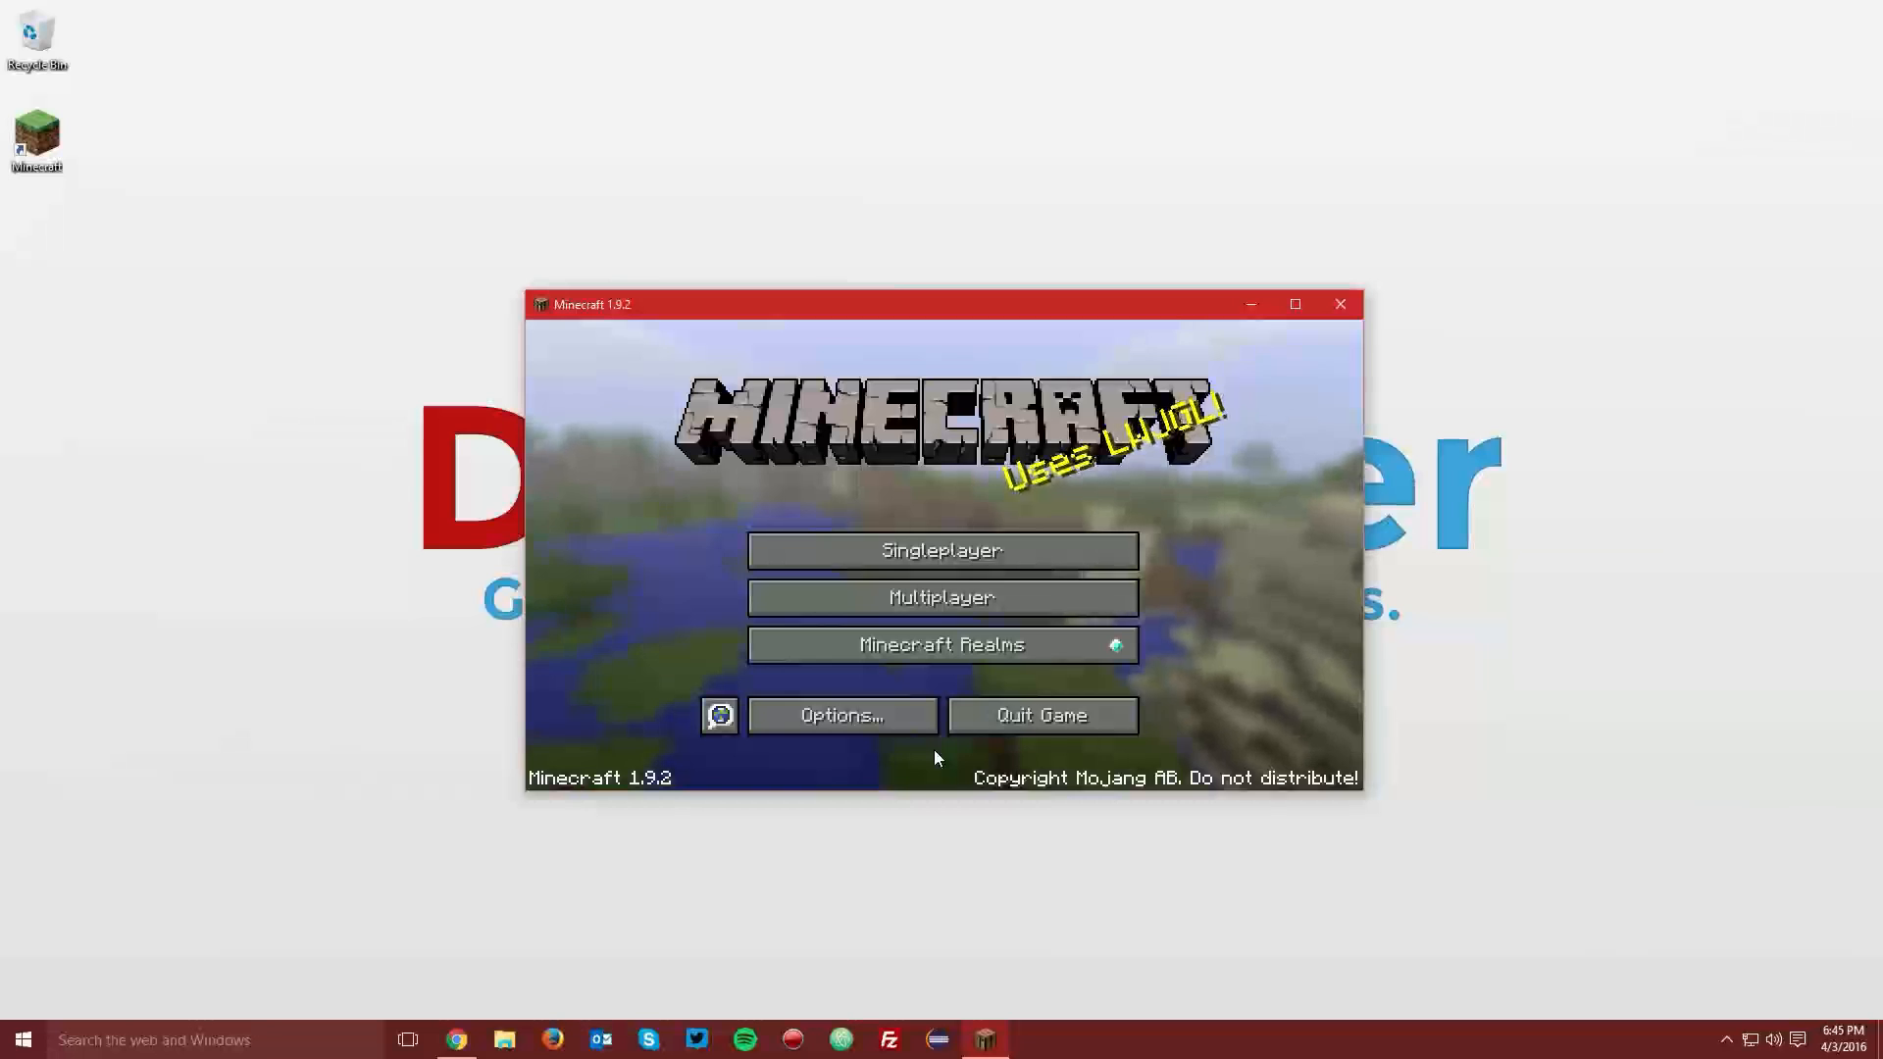
mouse_move(1042, 715)
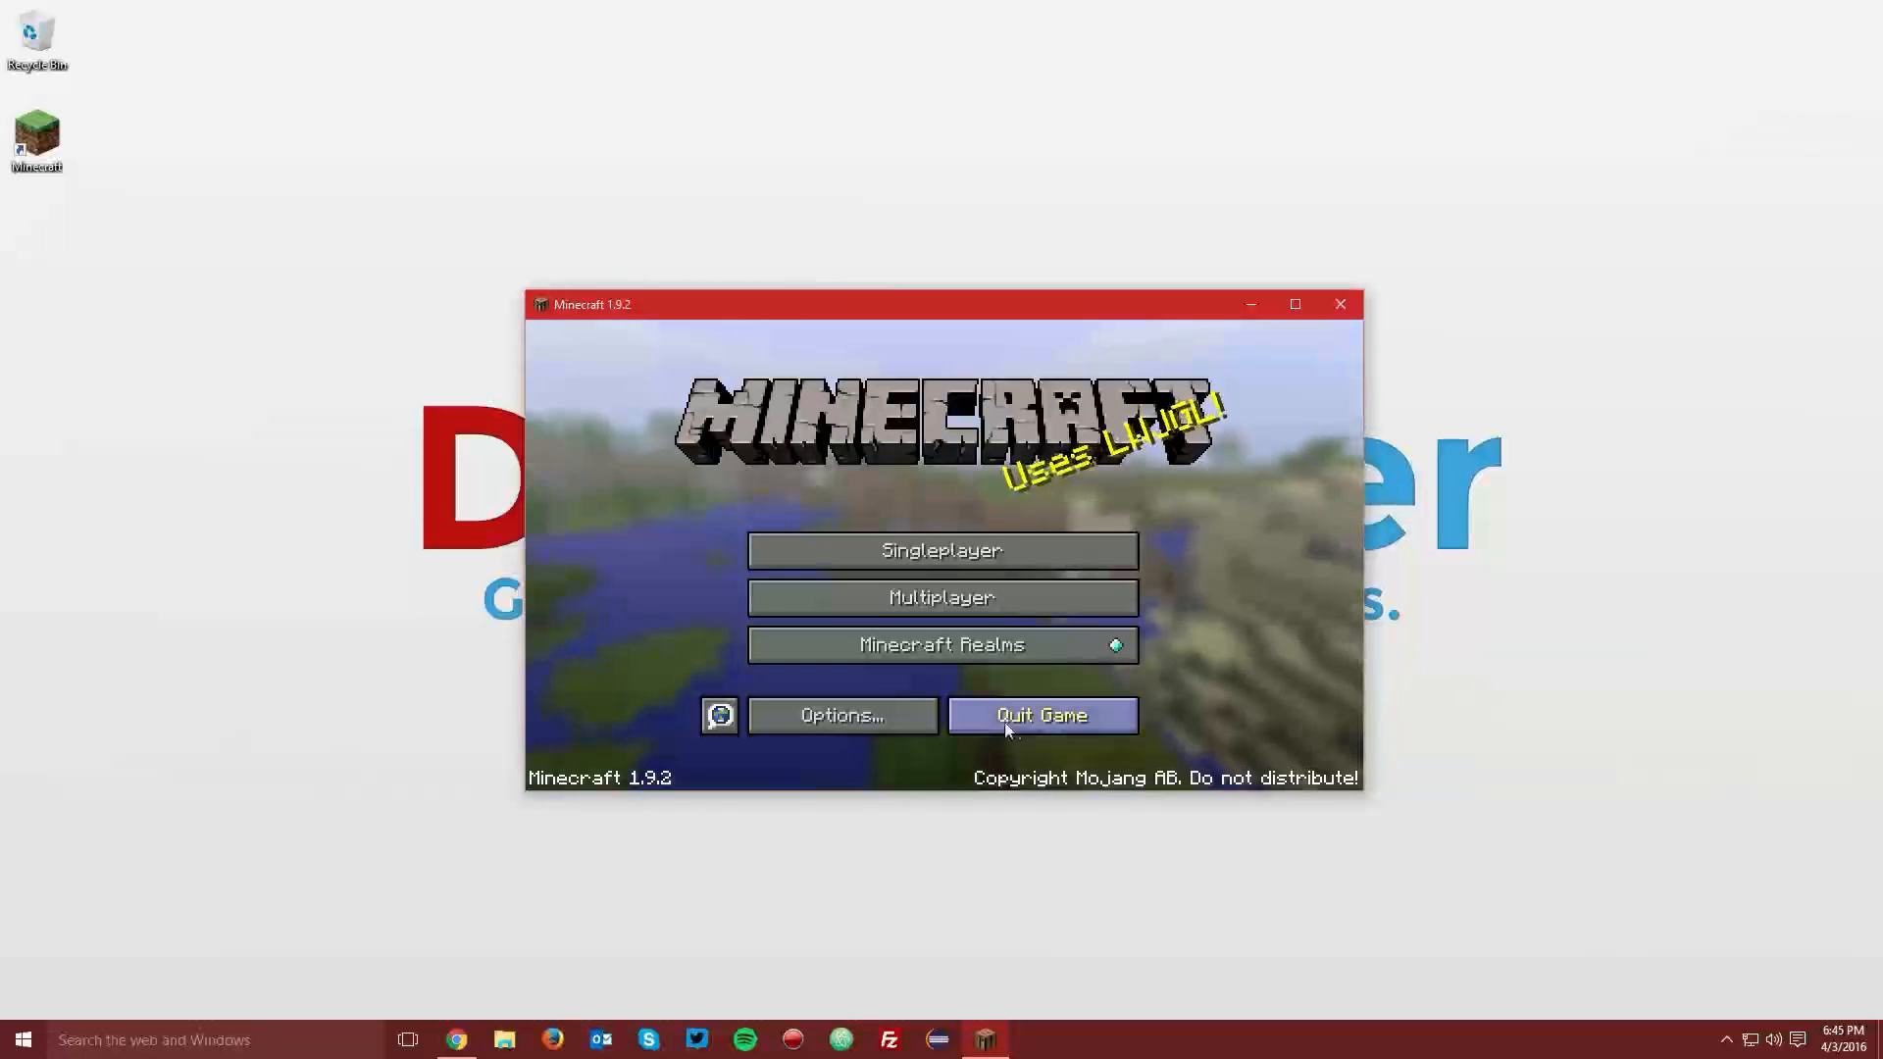
left_click(1040, 715)
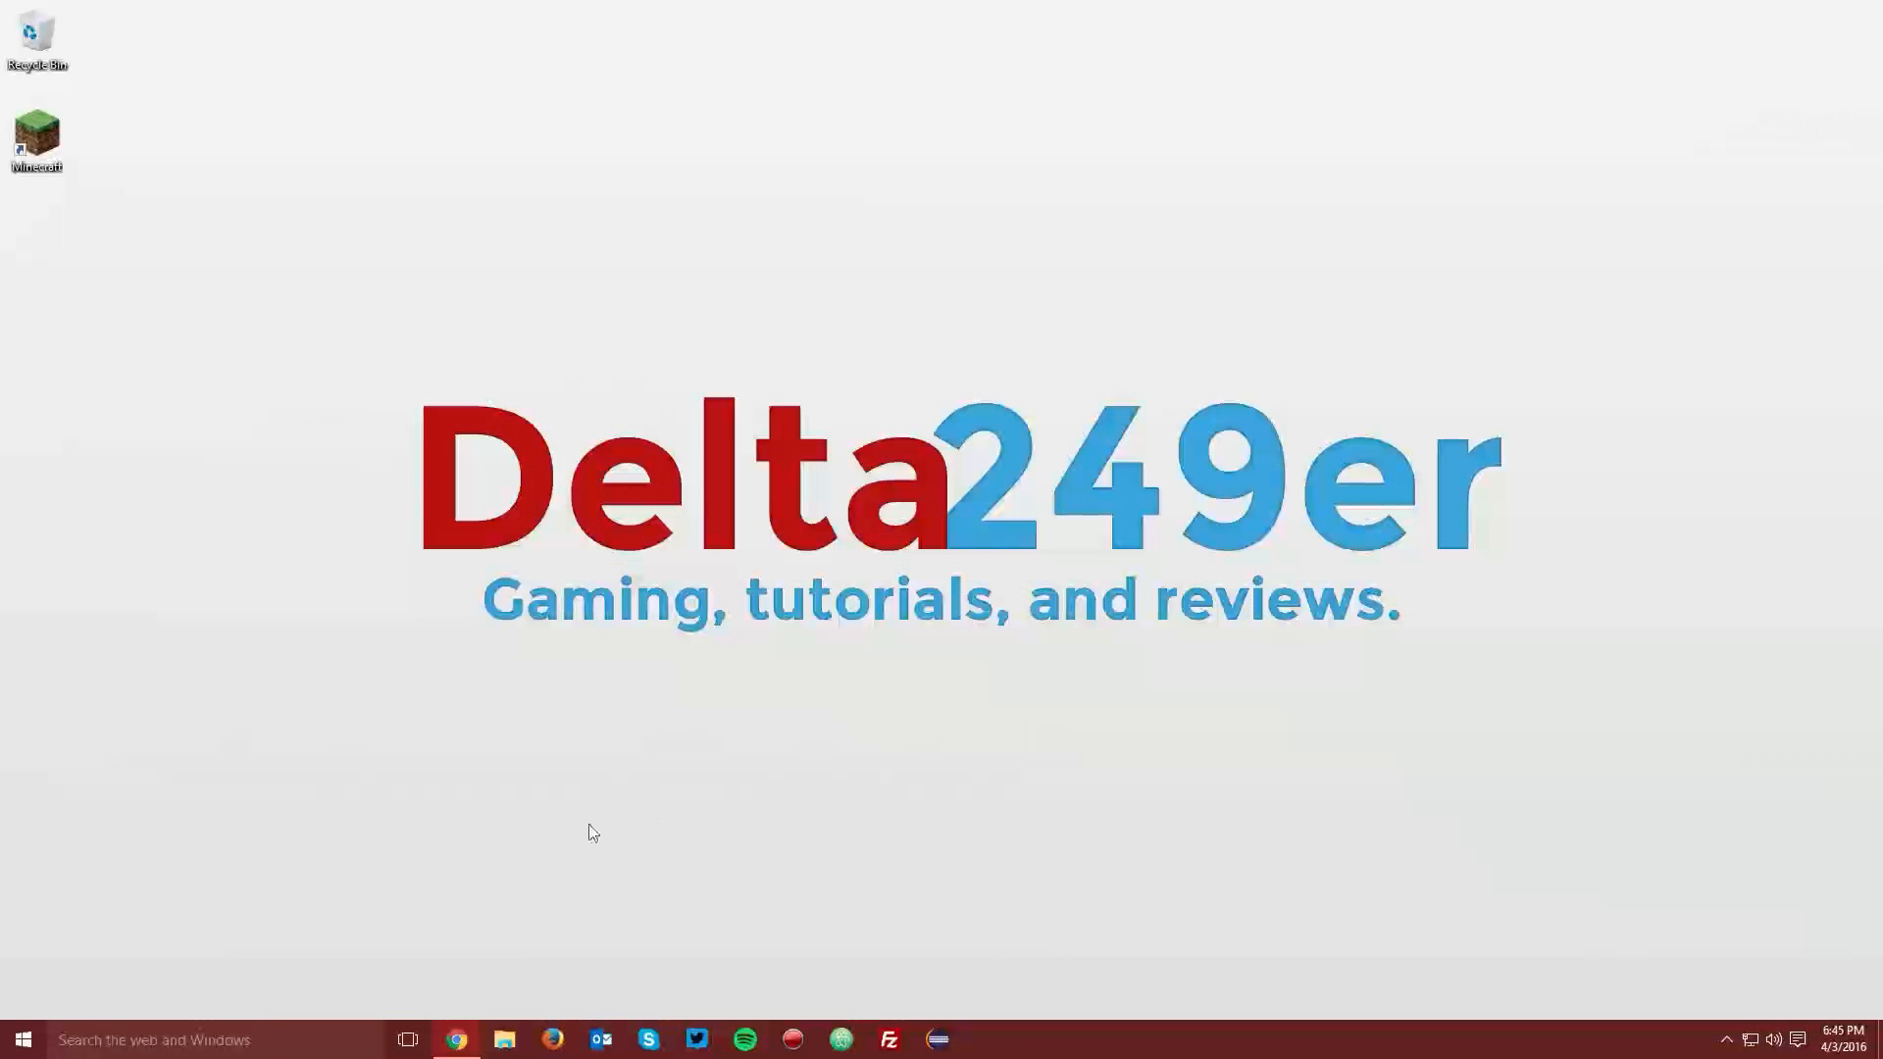
Step: Save OptiFine_1.9.2_HD_U_B1.jar from optifine.net/downloads to the Desktop
left_click(454, 1038)
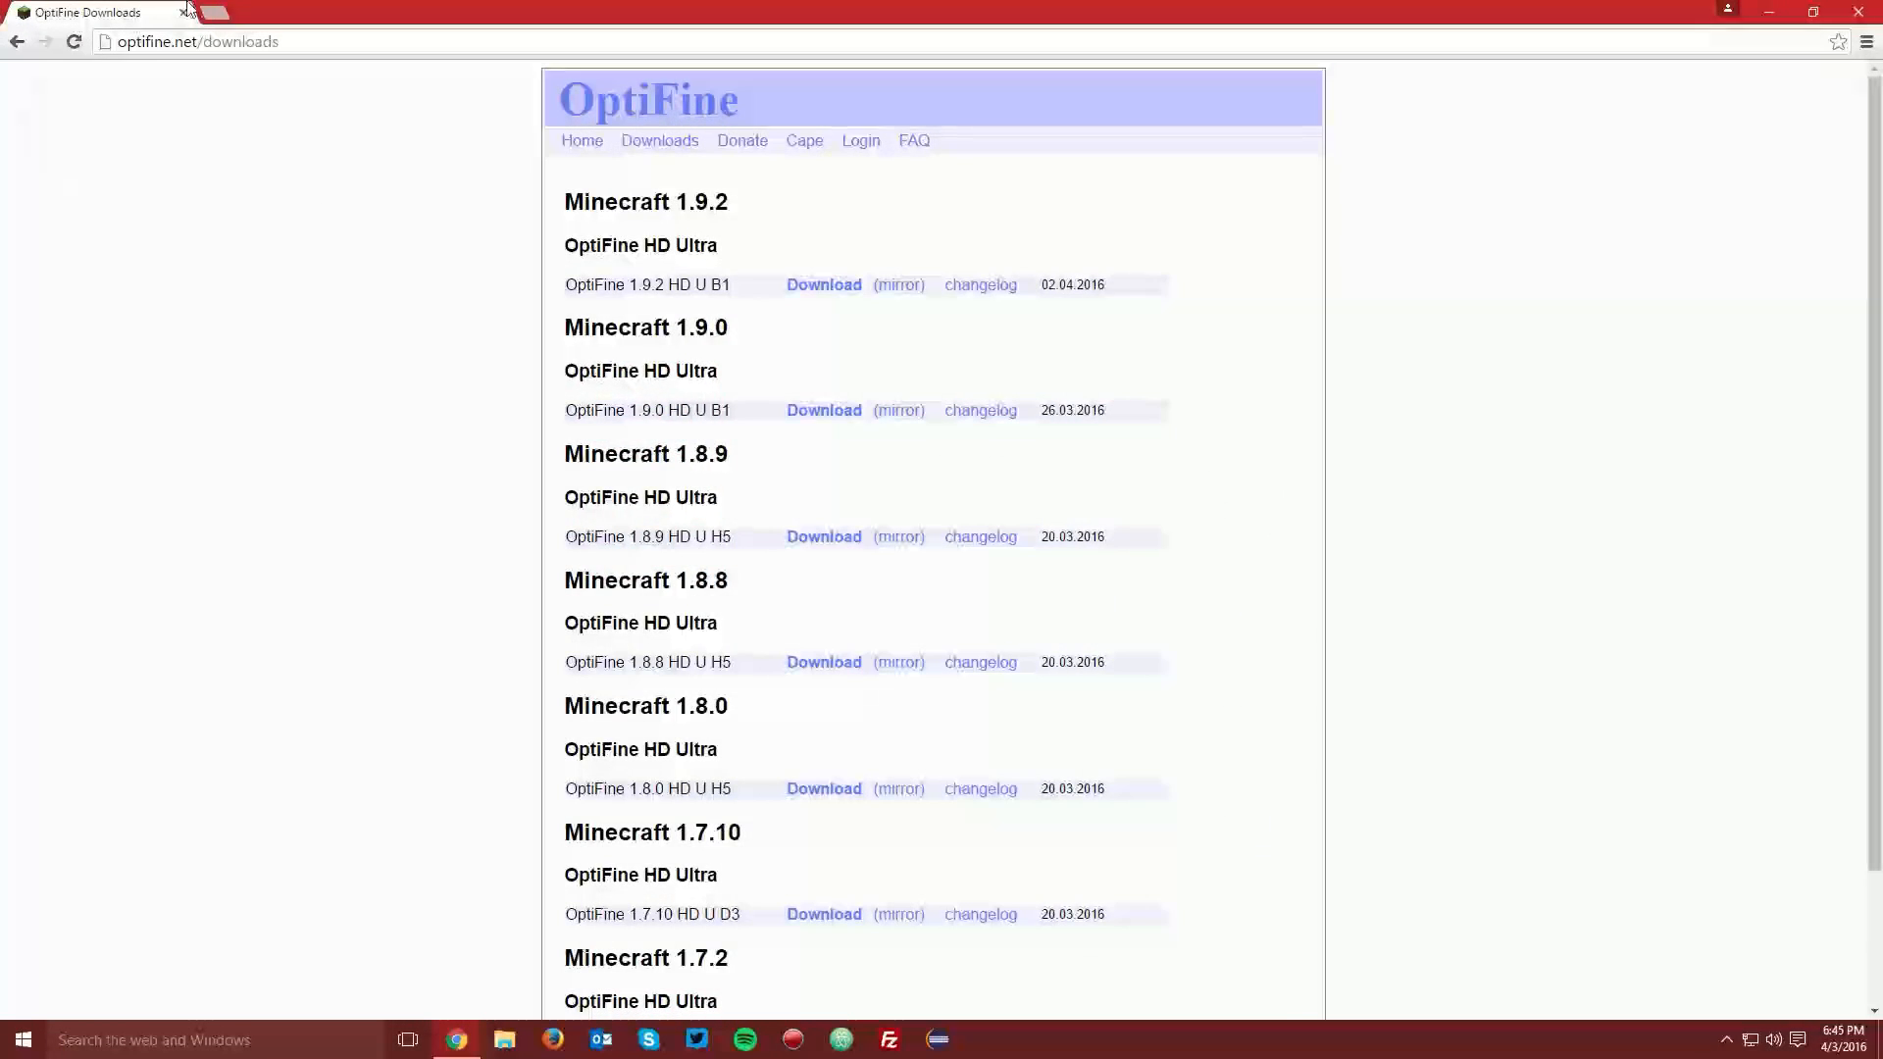
left_click(198, 41)
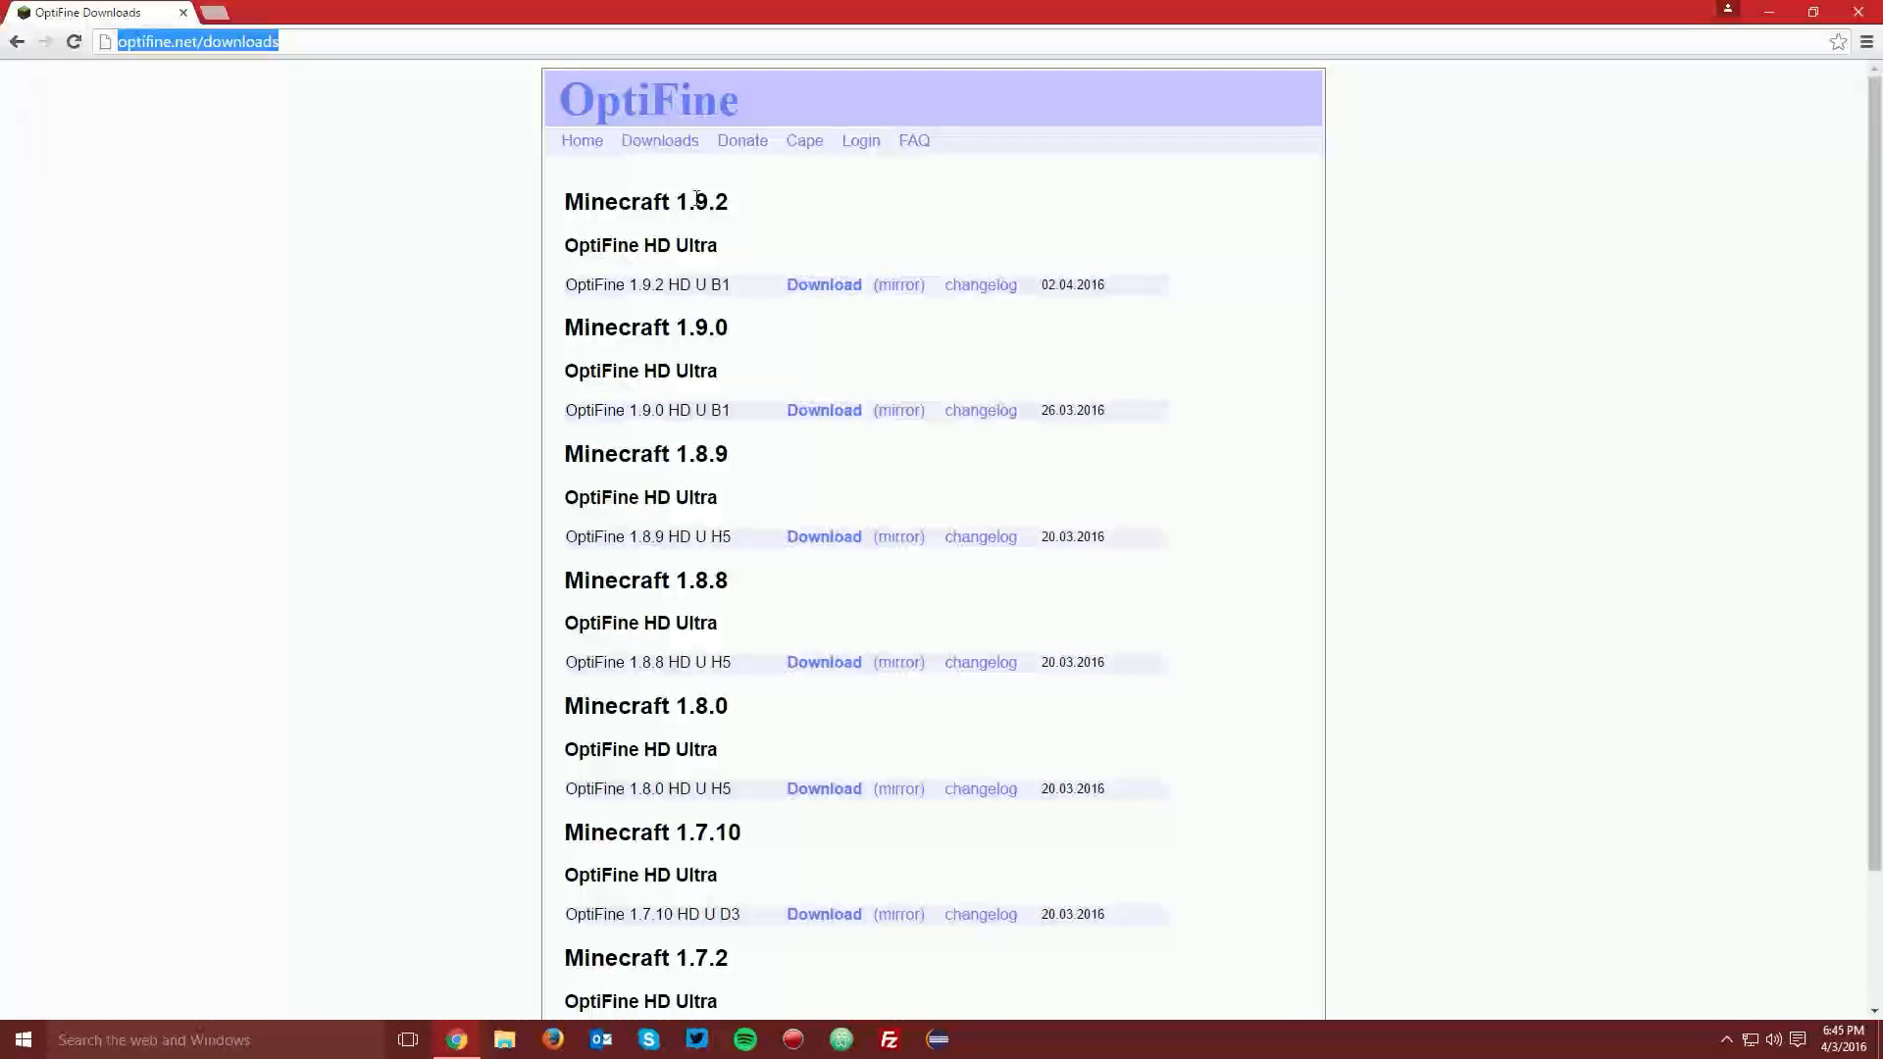
mouse_move(743, 223)
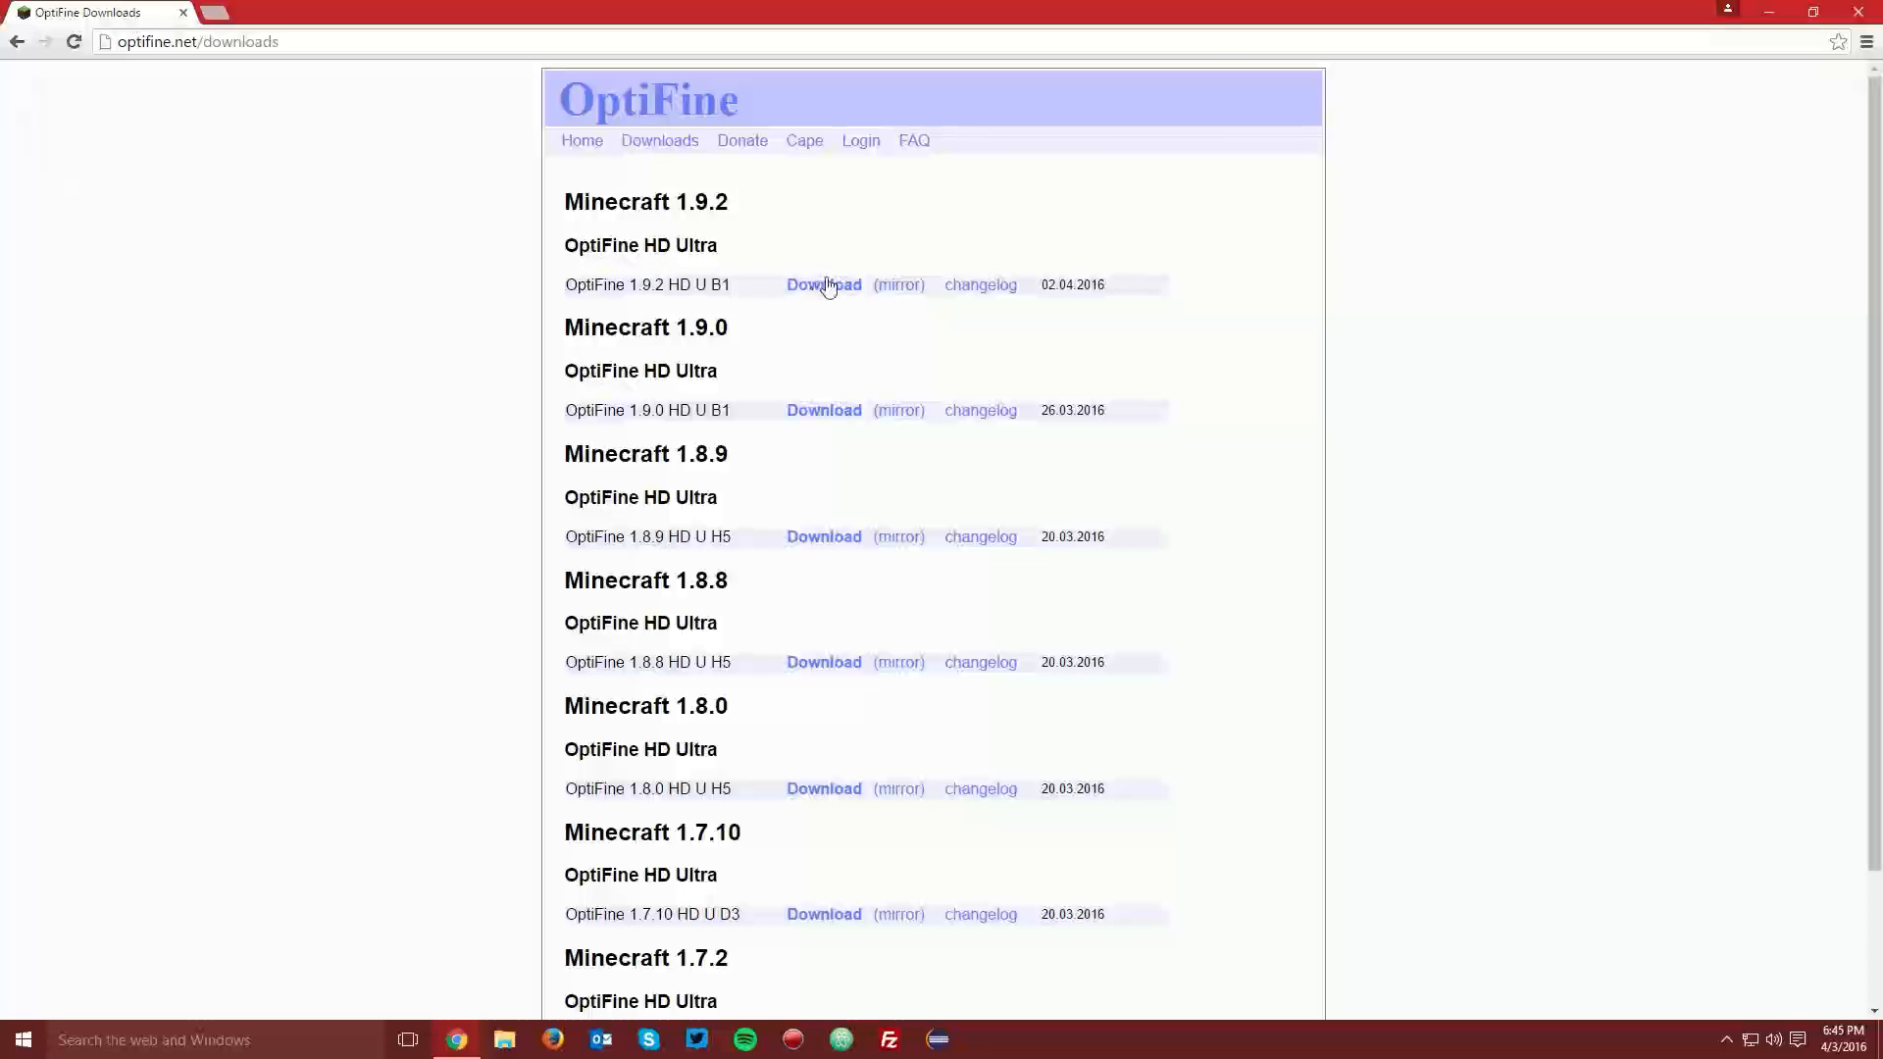
mouse_move(749, 256)
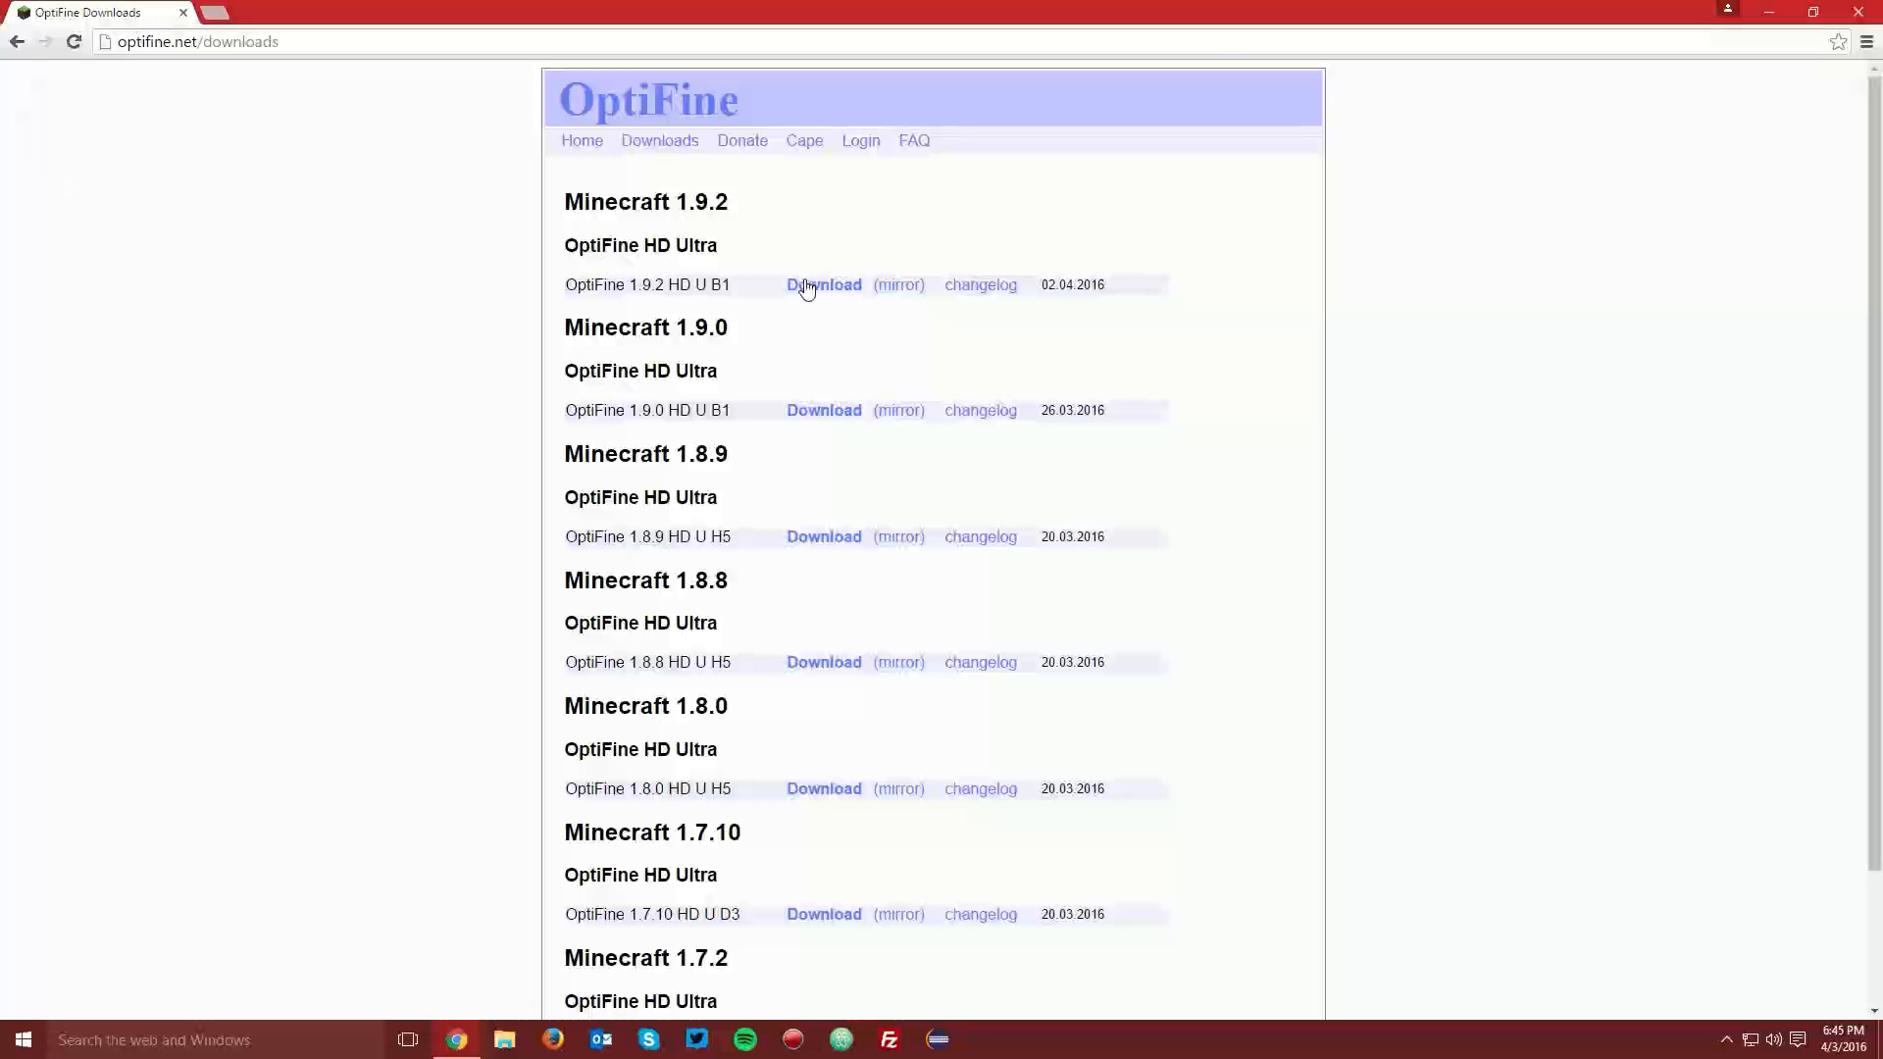
left_click(824, 285)
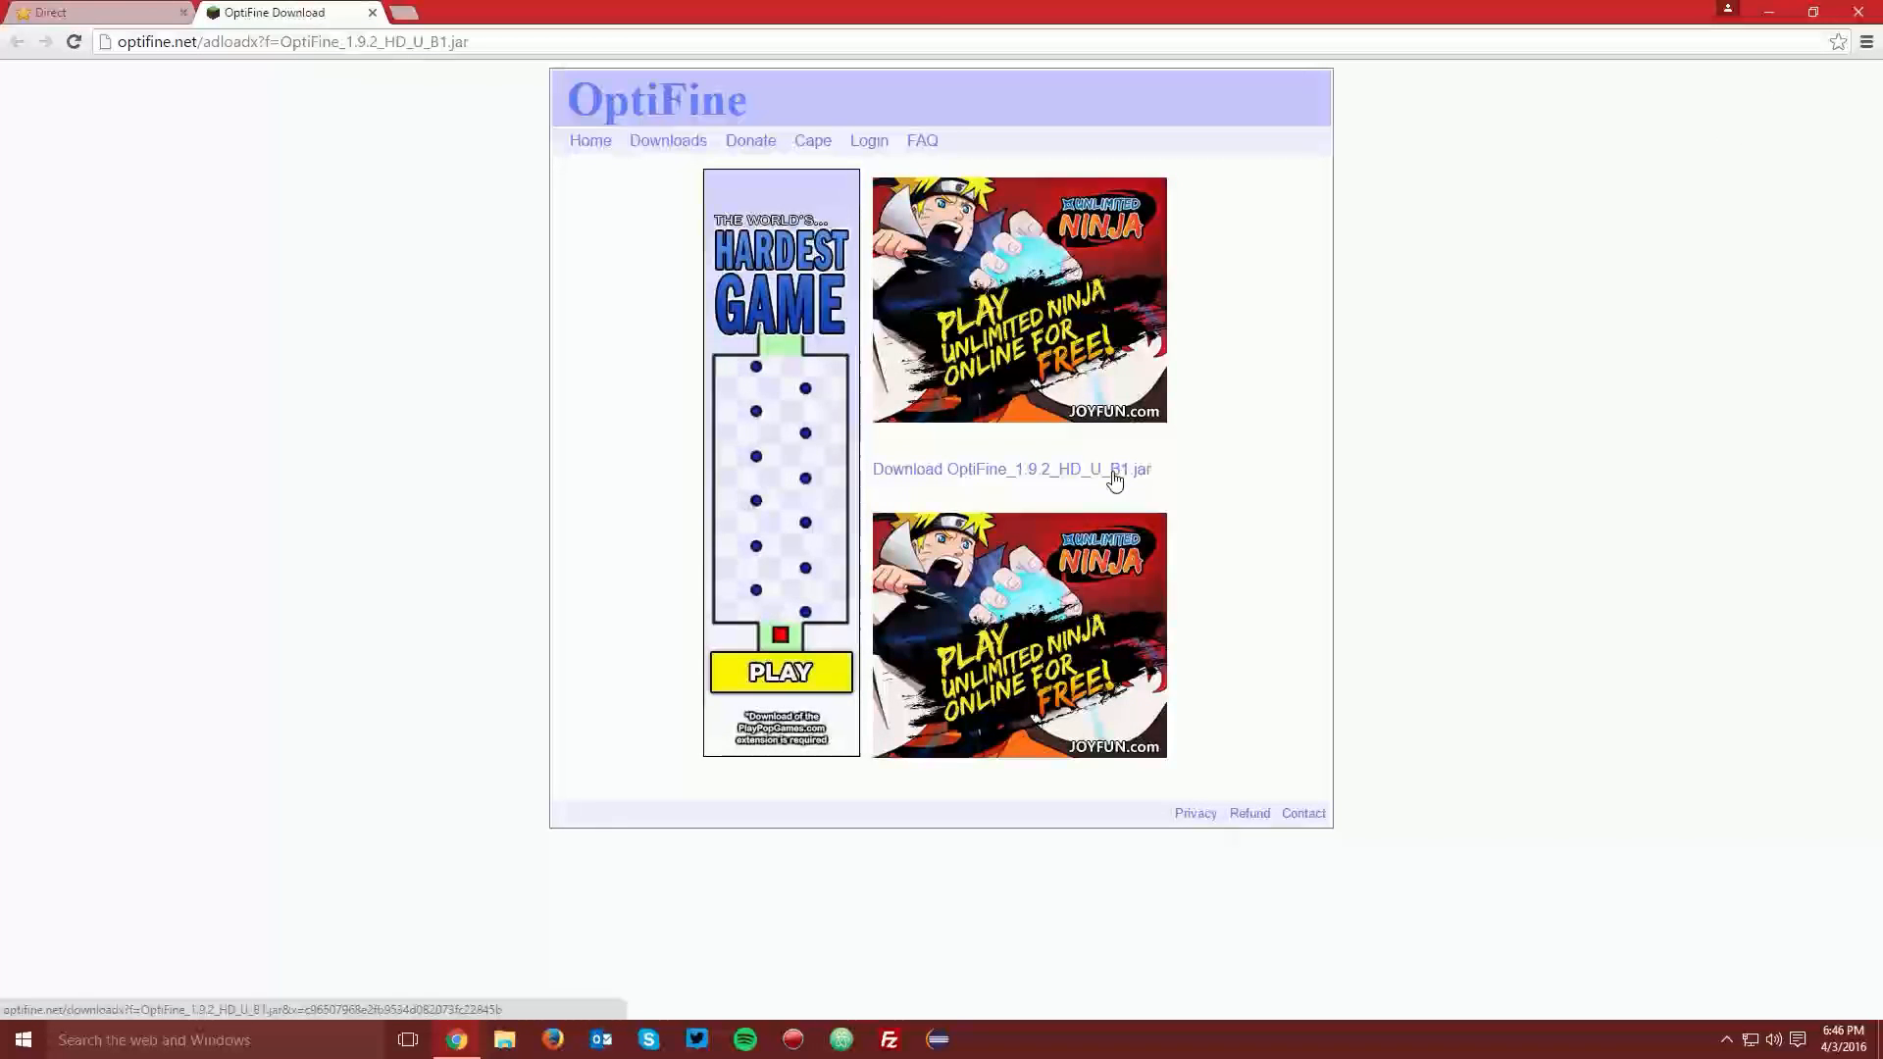
left_click(1012, 469)
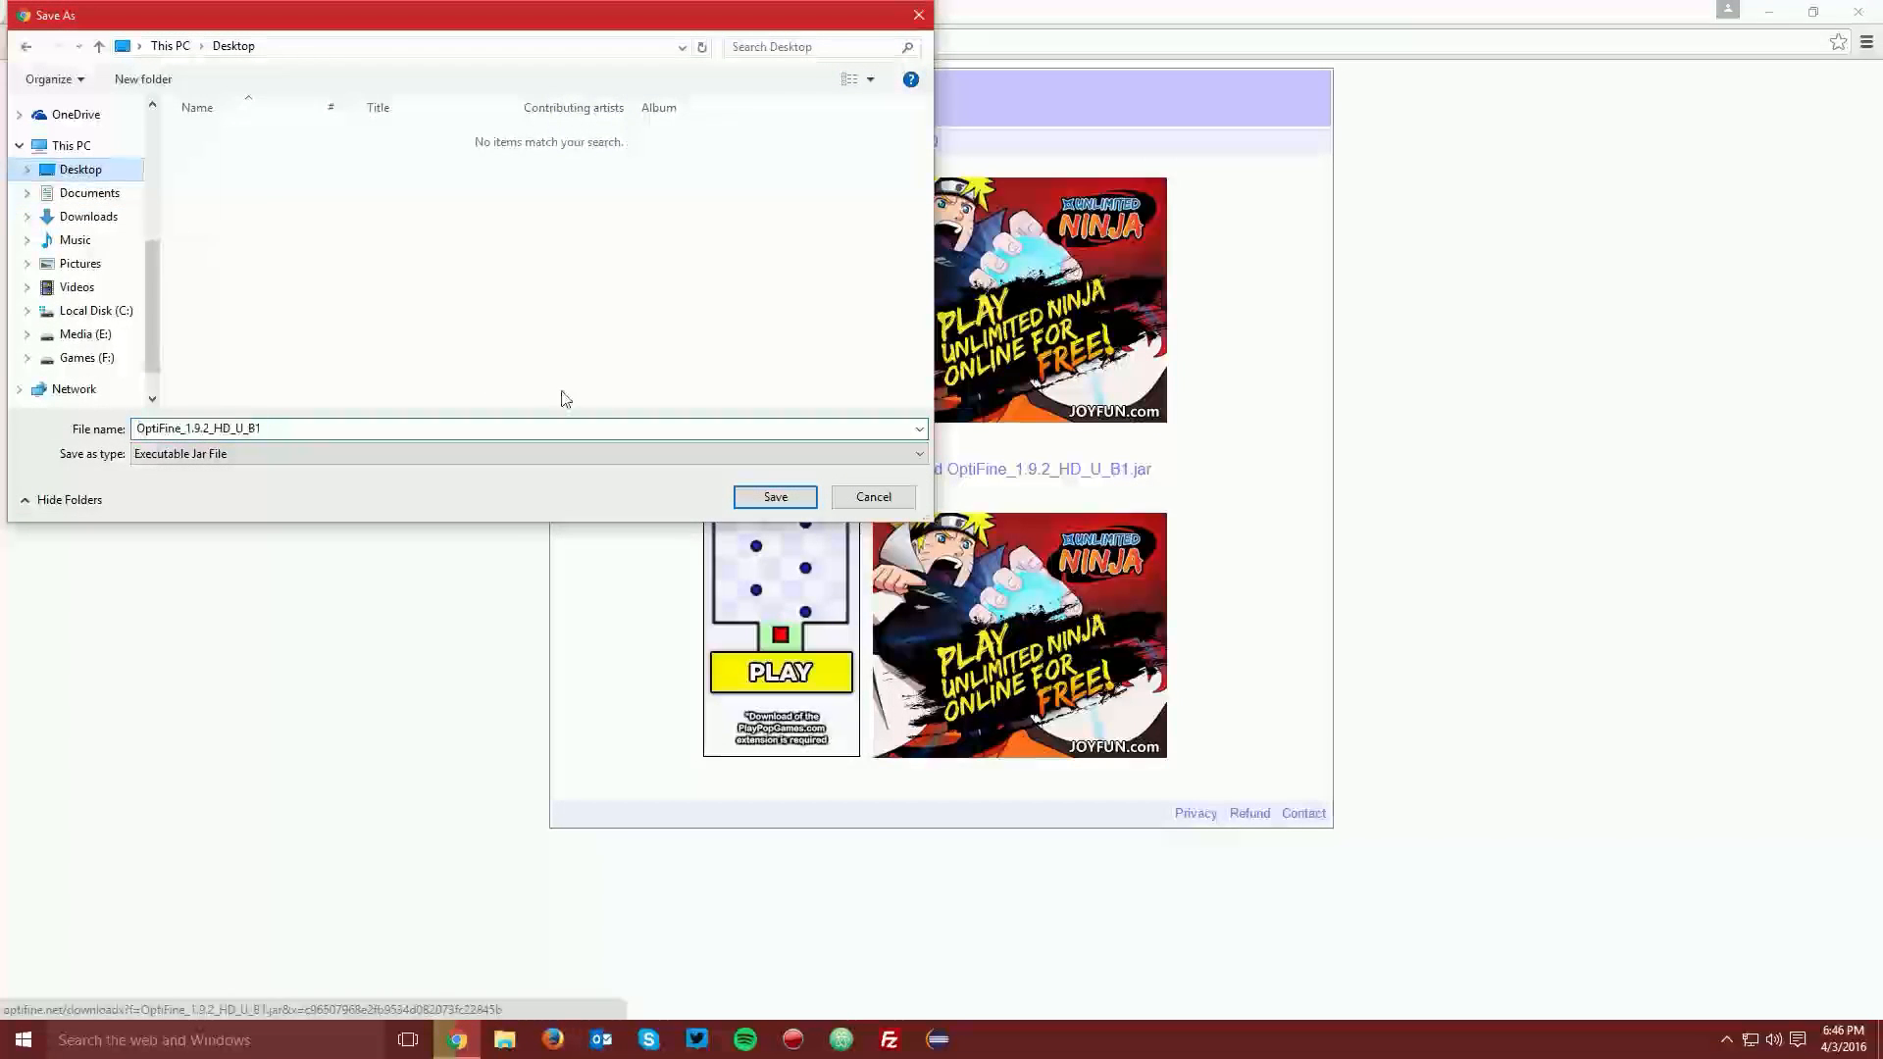
left_click(775, 496)
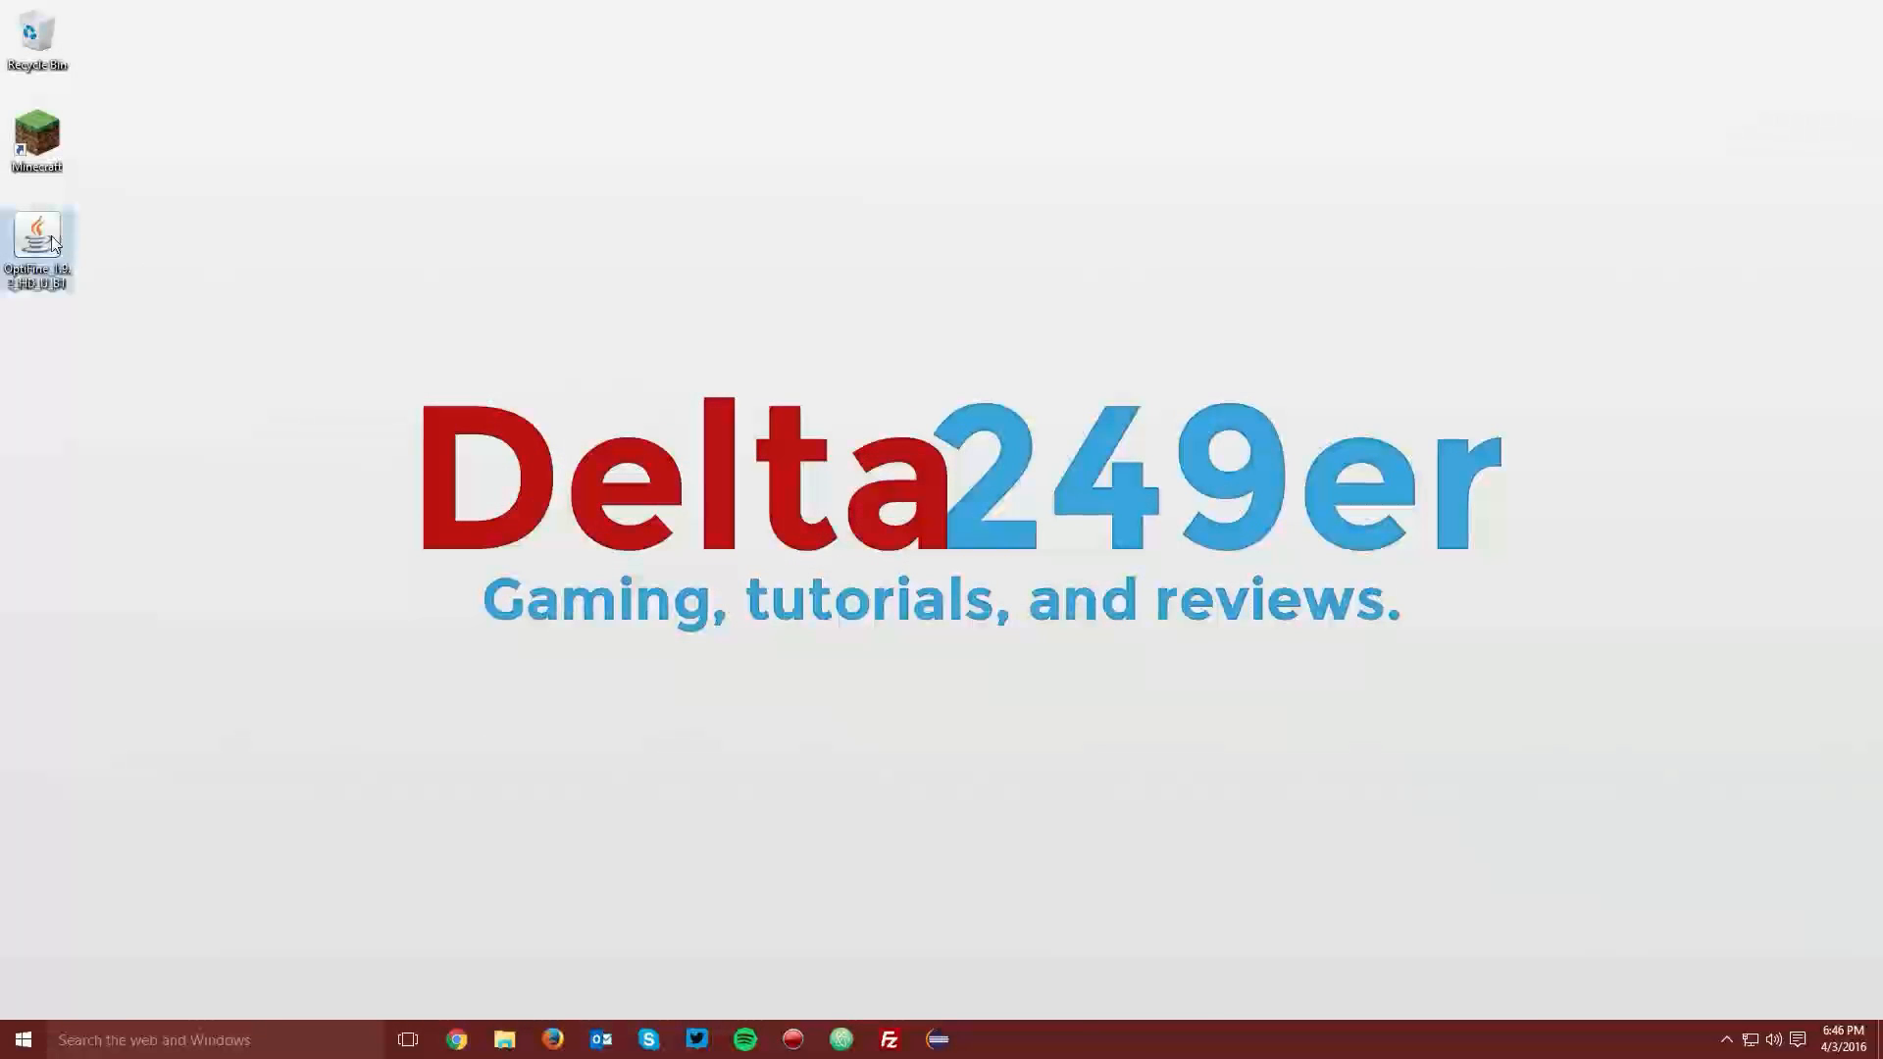
mouse_move(38, 240)
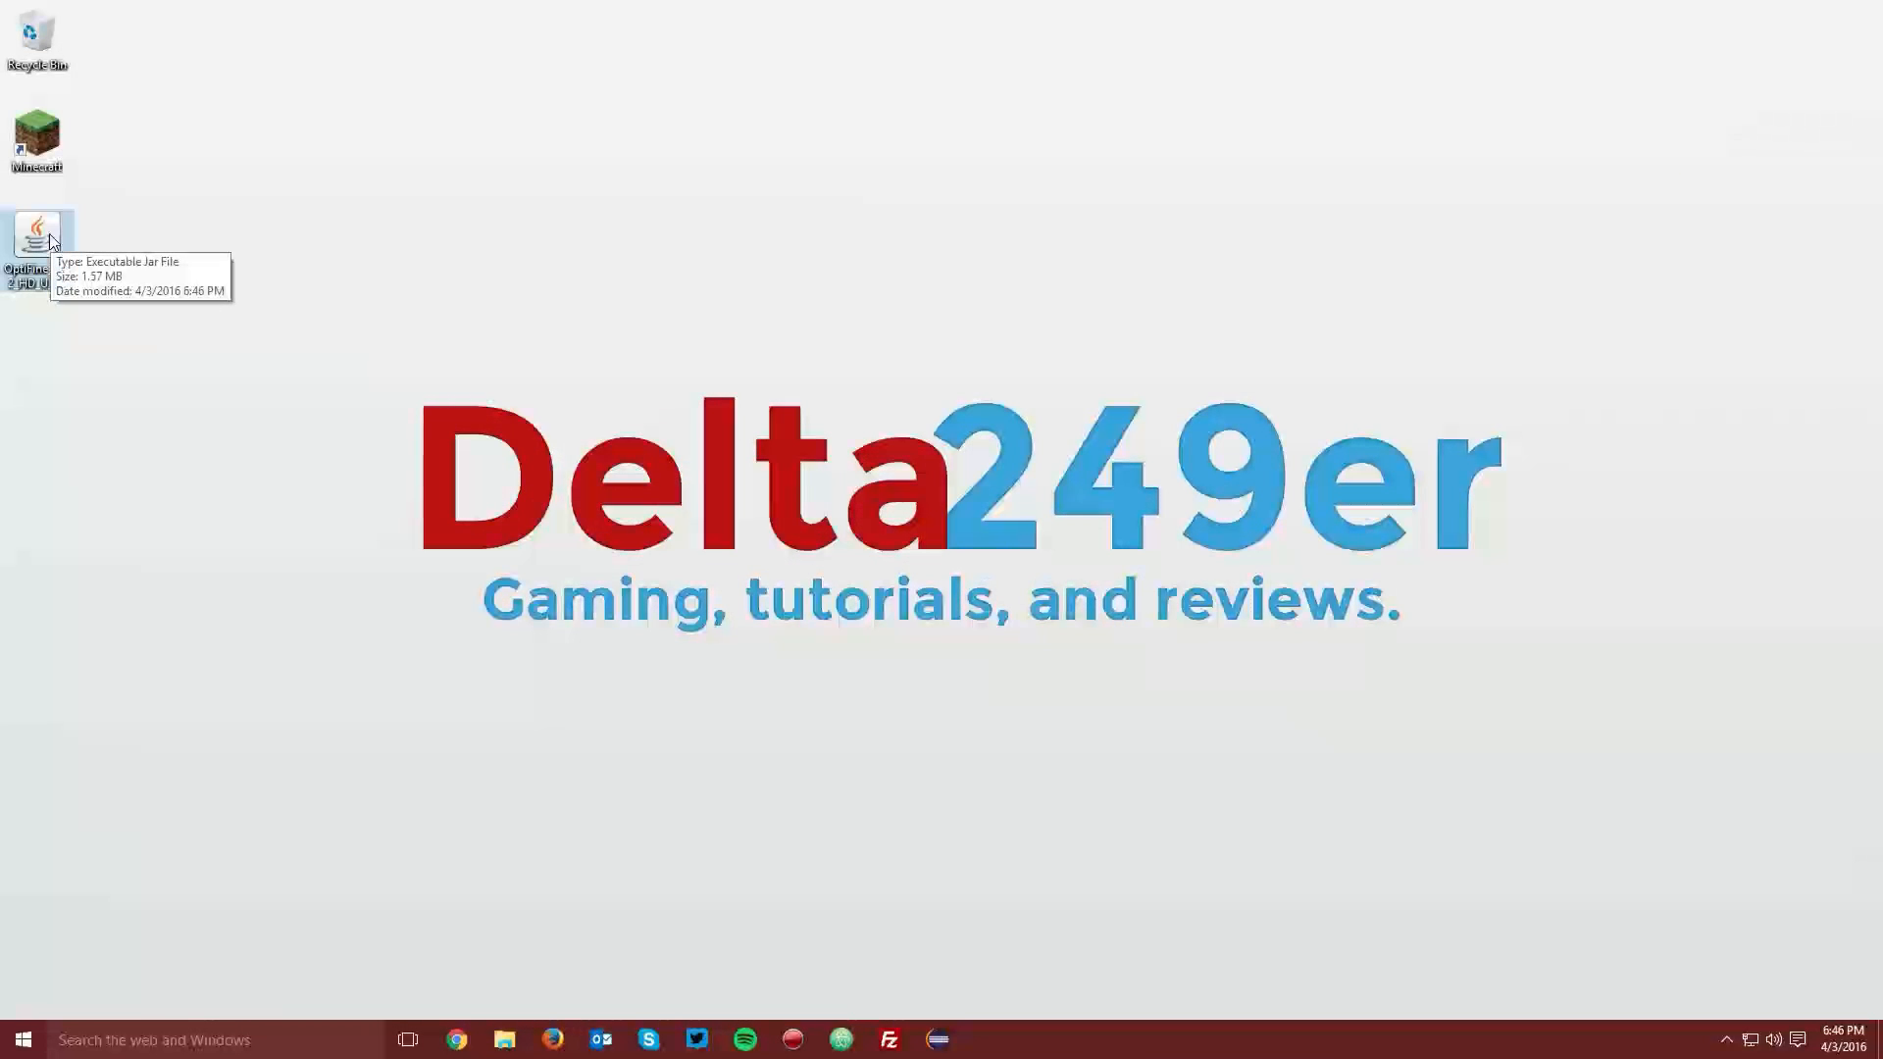
Step: Run the OptiFine jar with Java, install OptiFine HD Ultra B1, and dismiss the success message
right_click(36, 235)
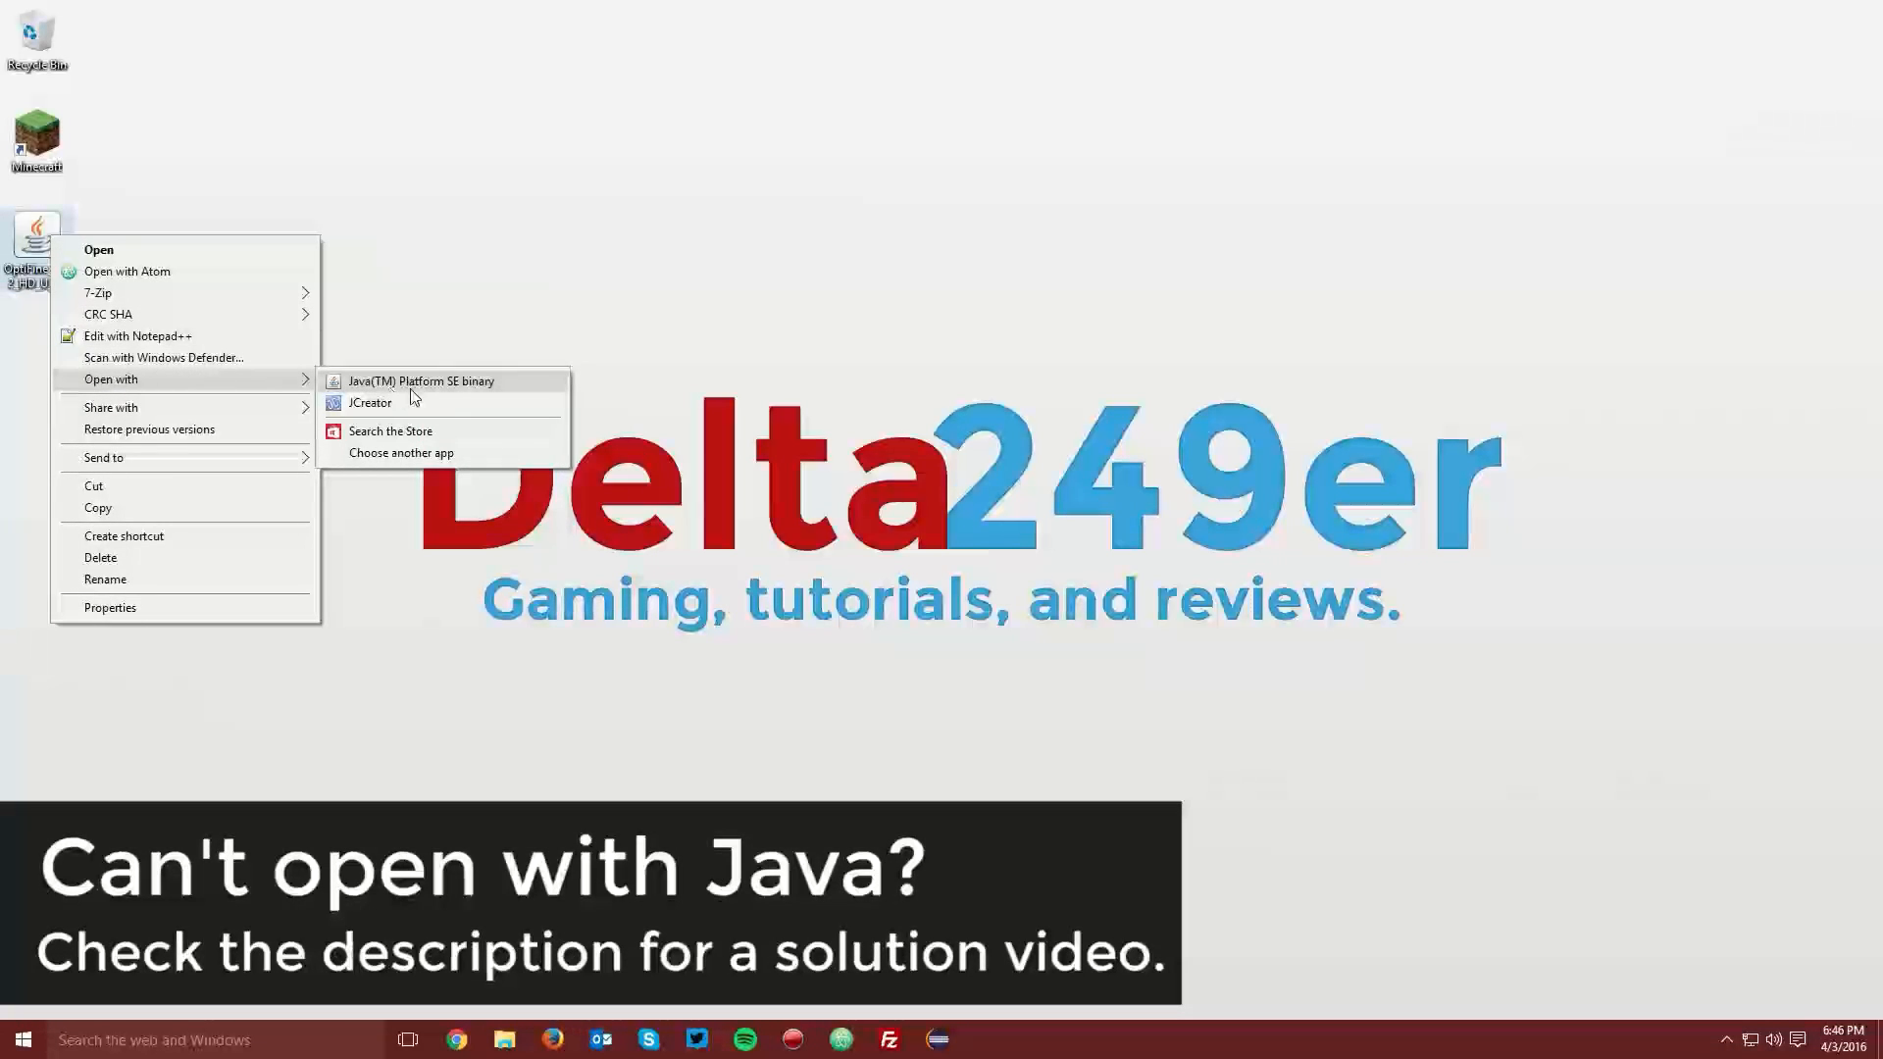
left_click(420, 381)
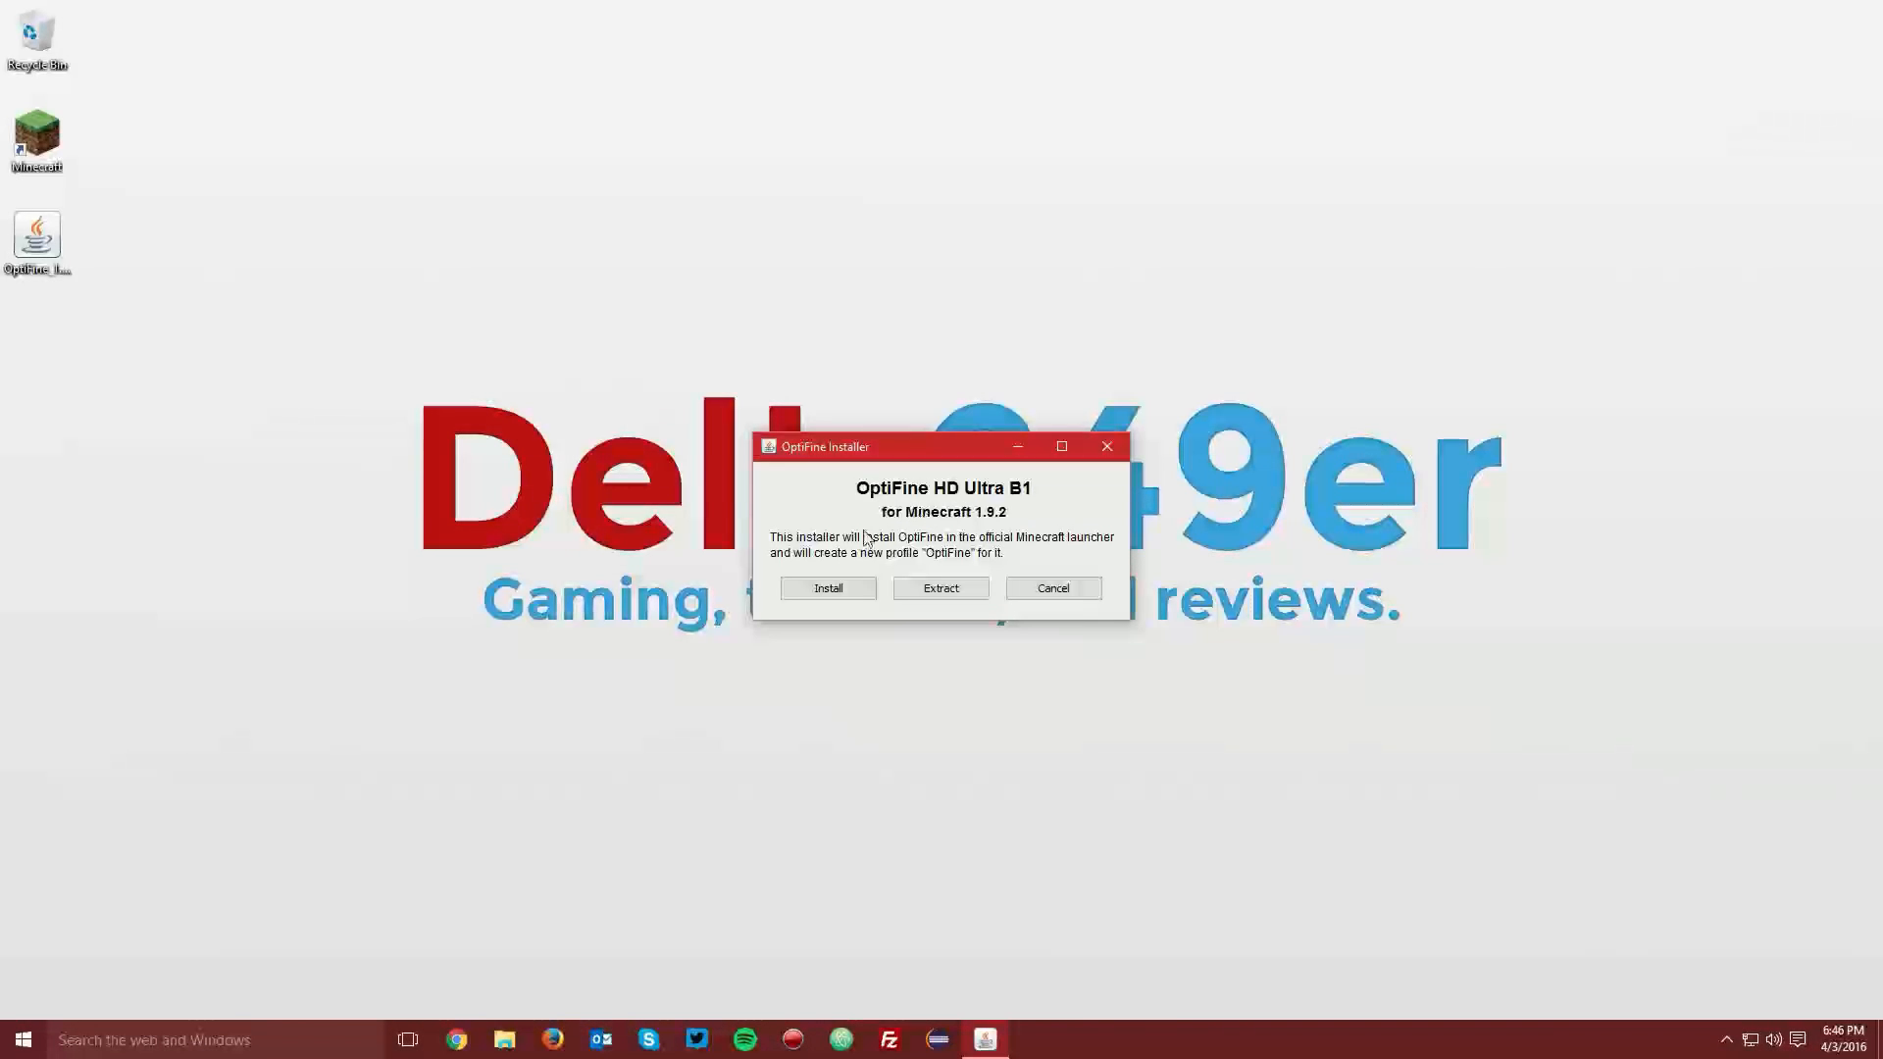
left_click(825, 587)
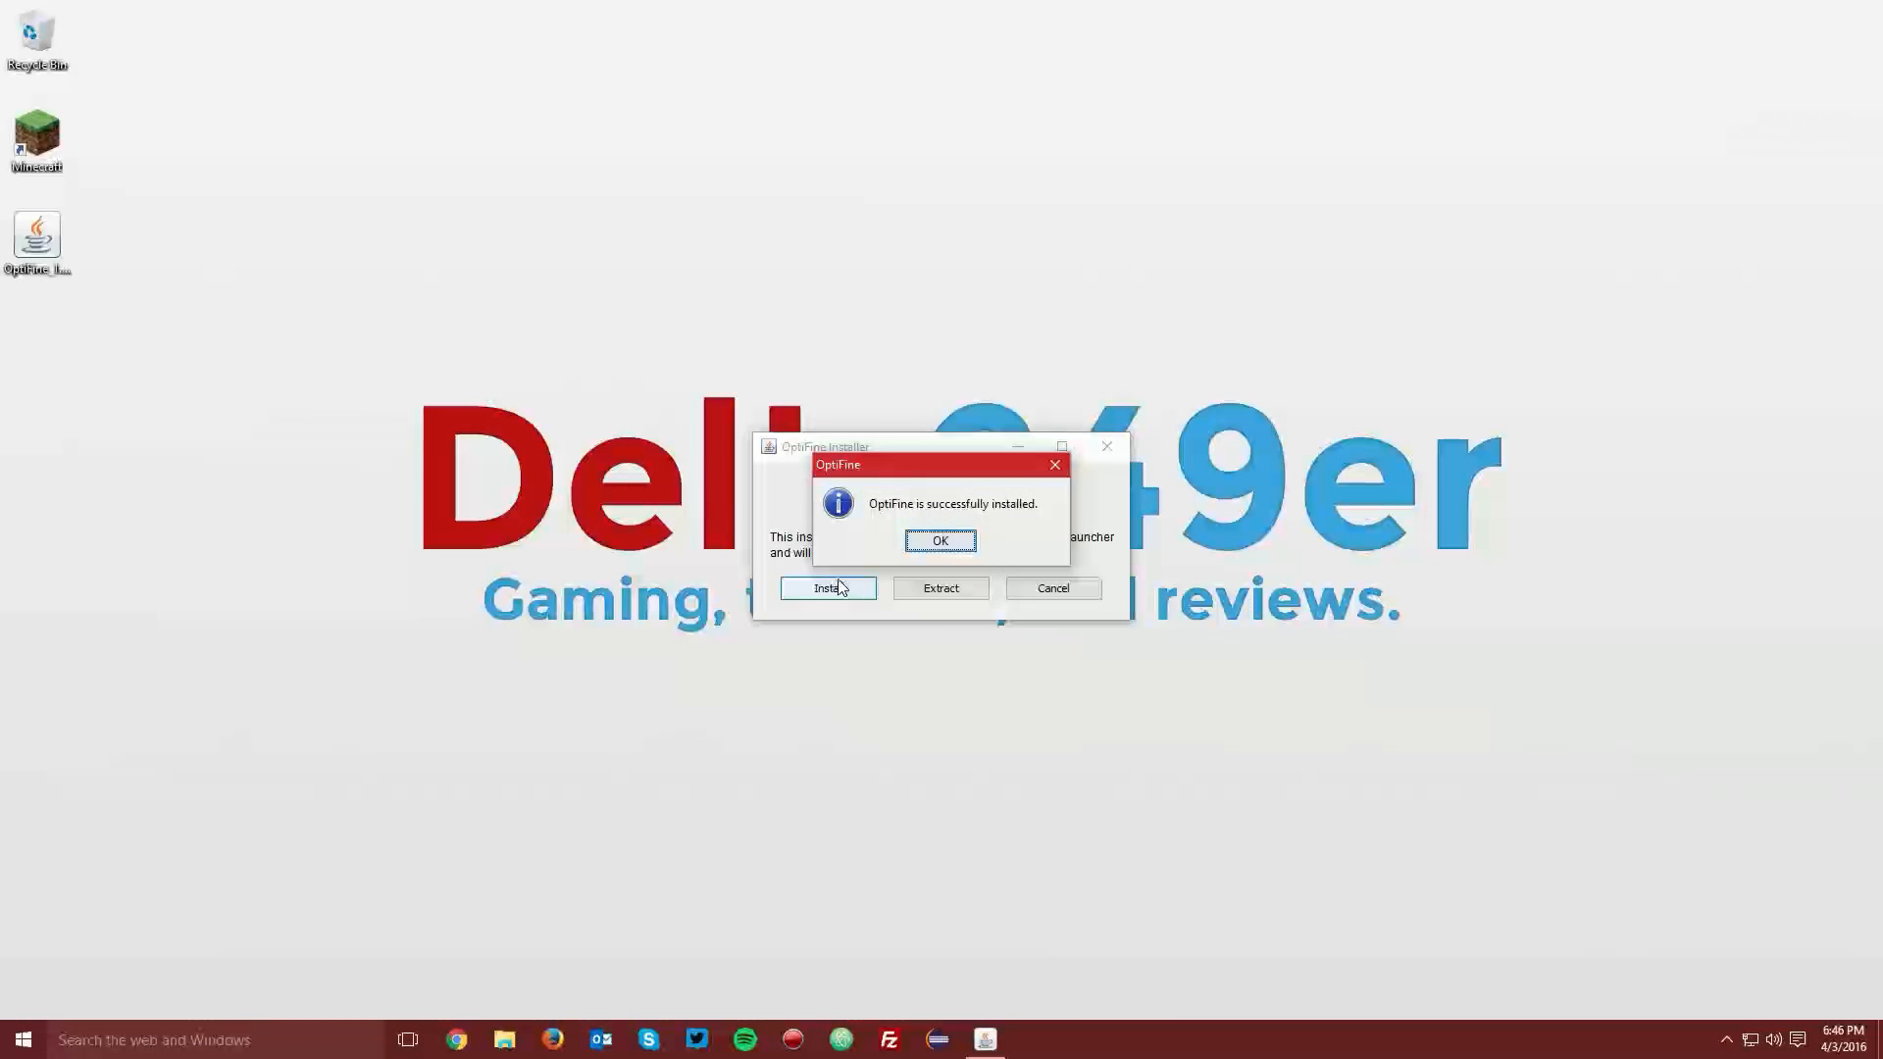
left_click(940, 540)
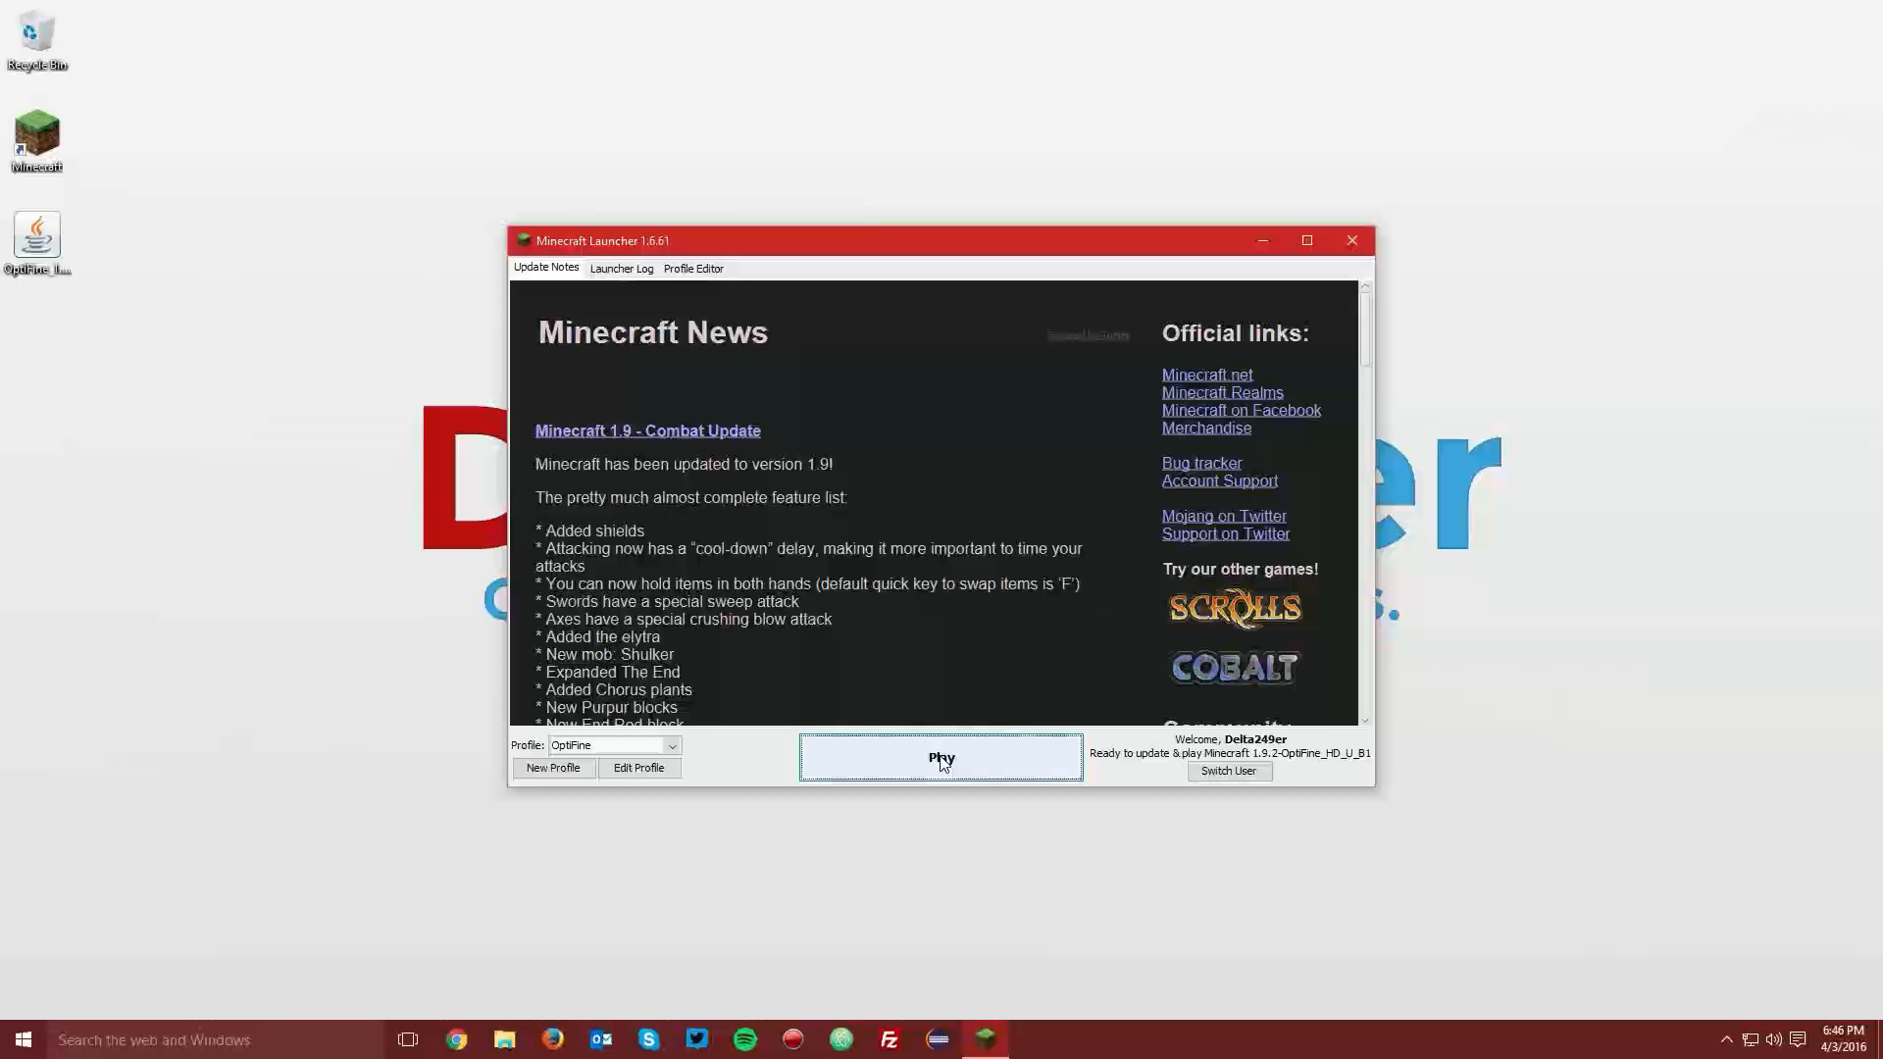
Step: Start Minecraft 1.9.2 from the launcher using the OptiFine profile
left_click(941, 756)
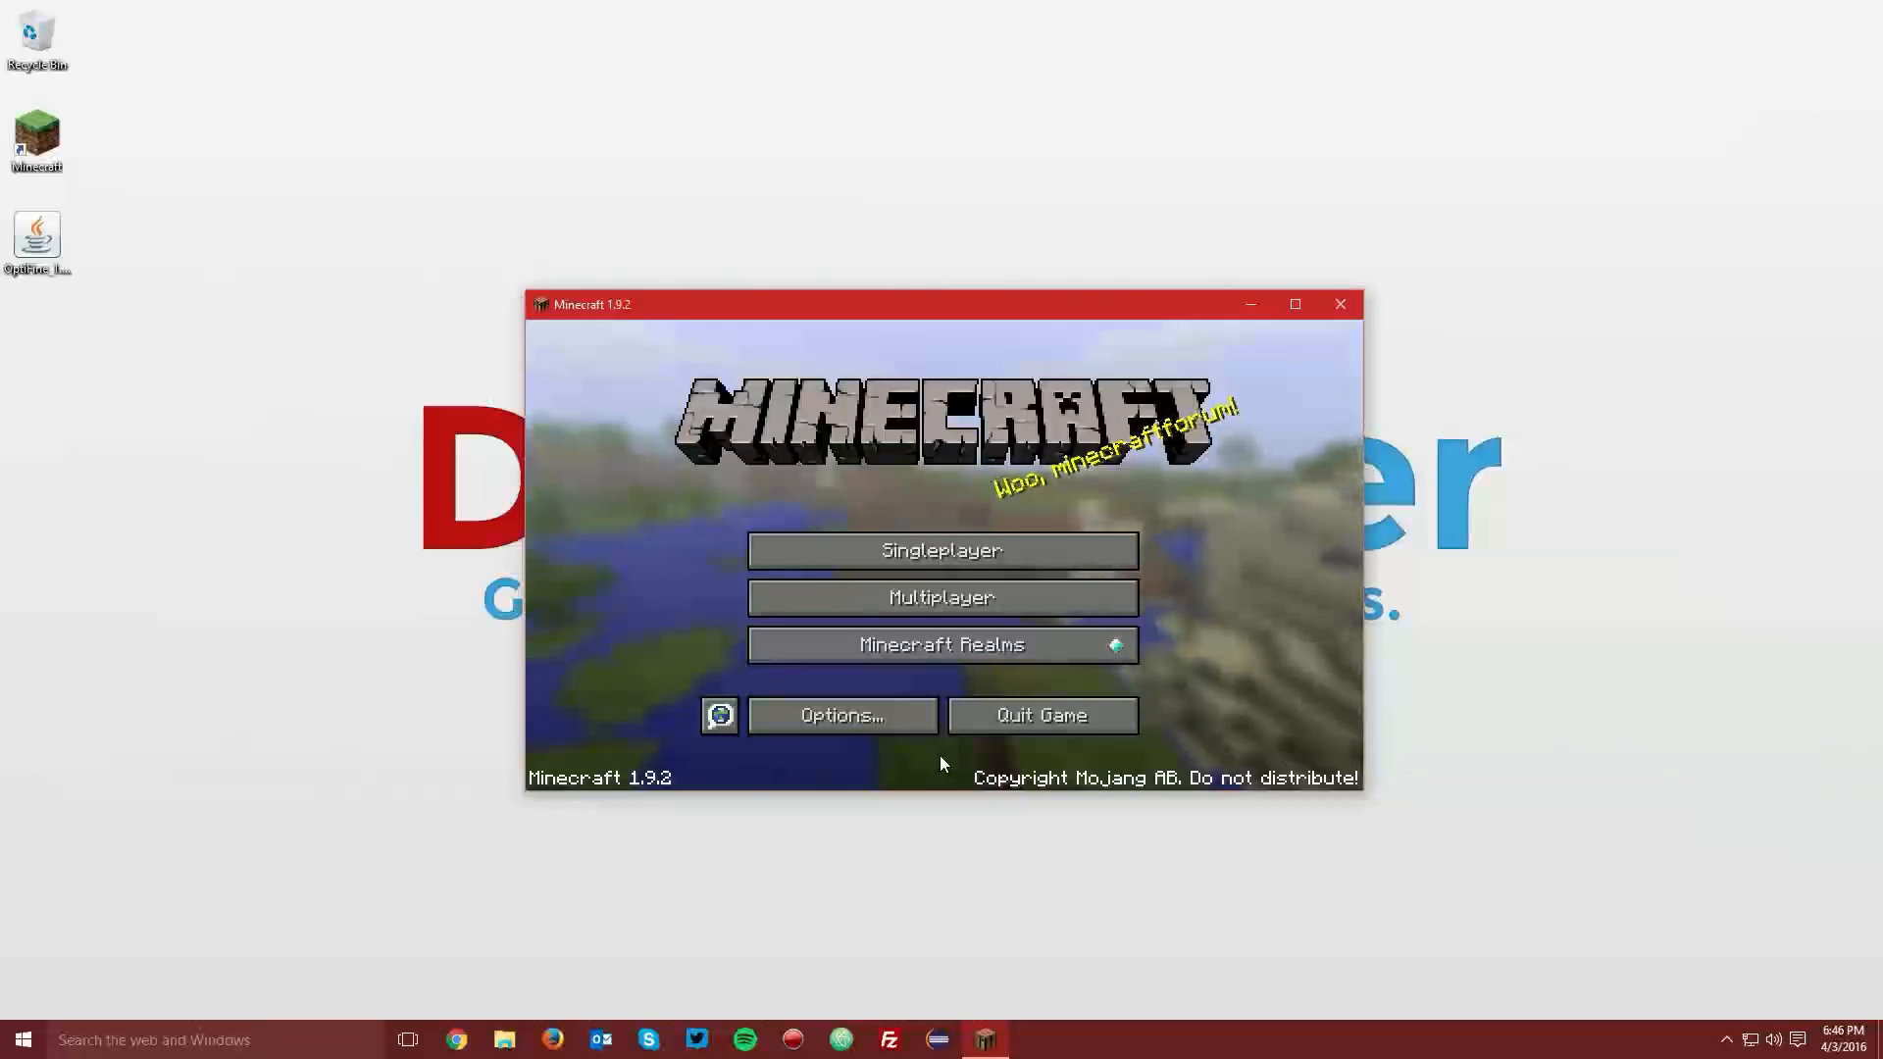
Step: Load a saved singleplayer world, pause, and reach the OptiFine video settings screen
left_click(942, 550)
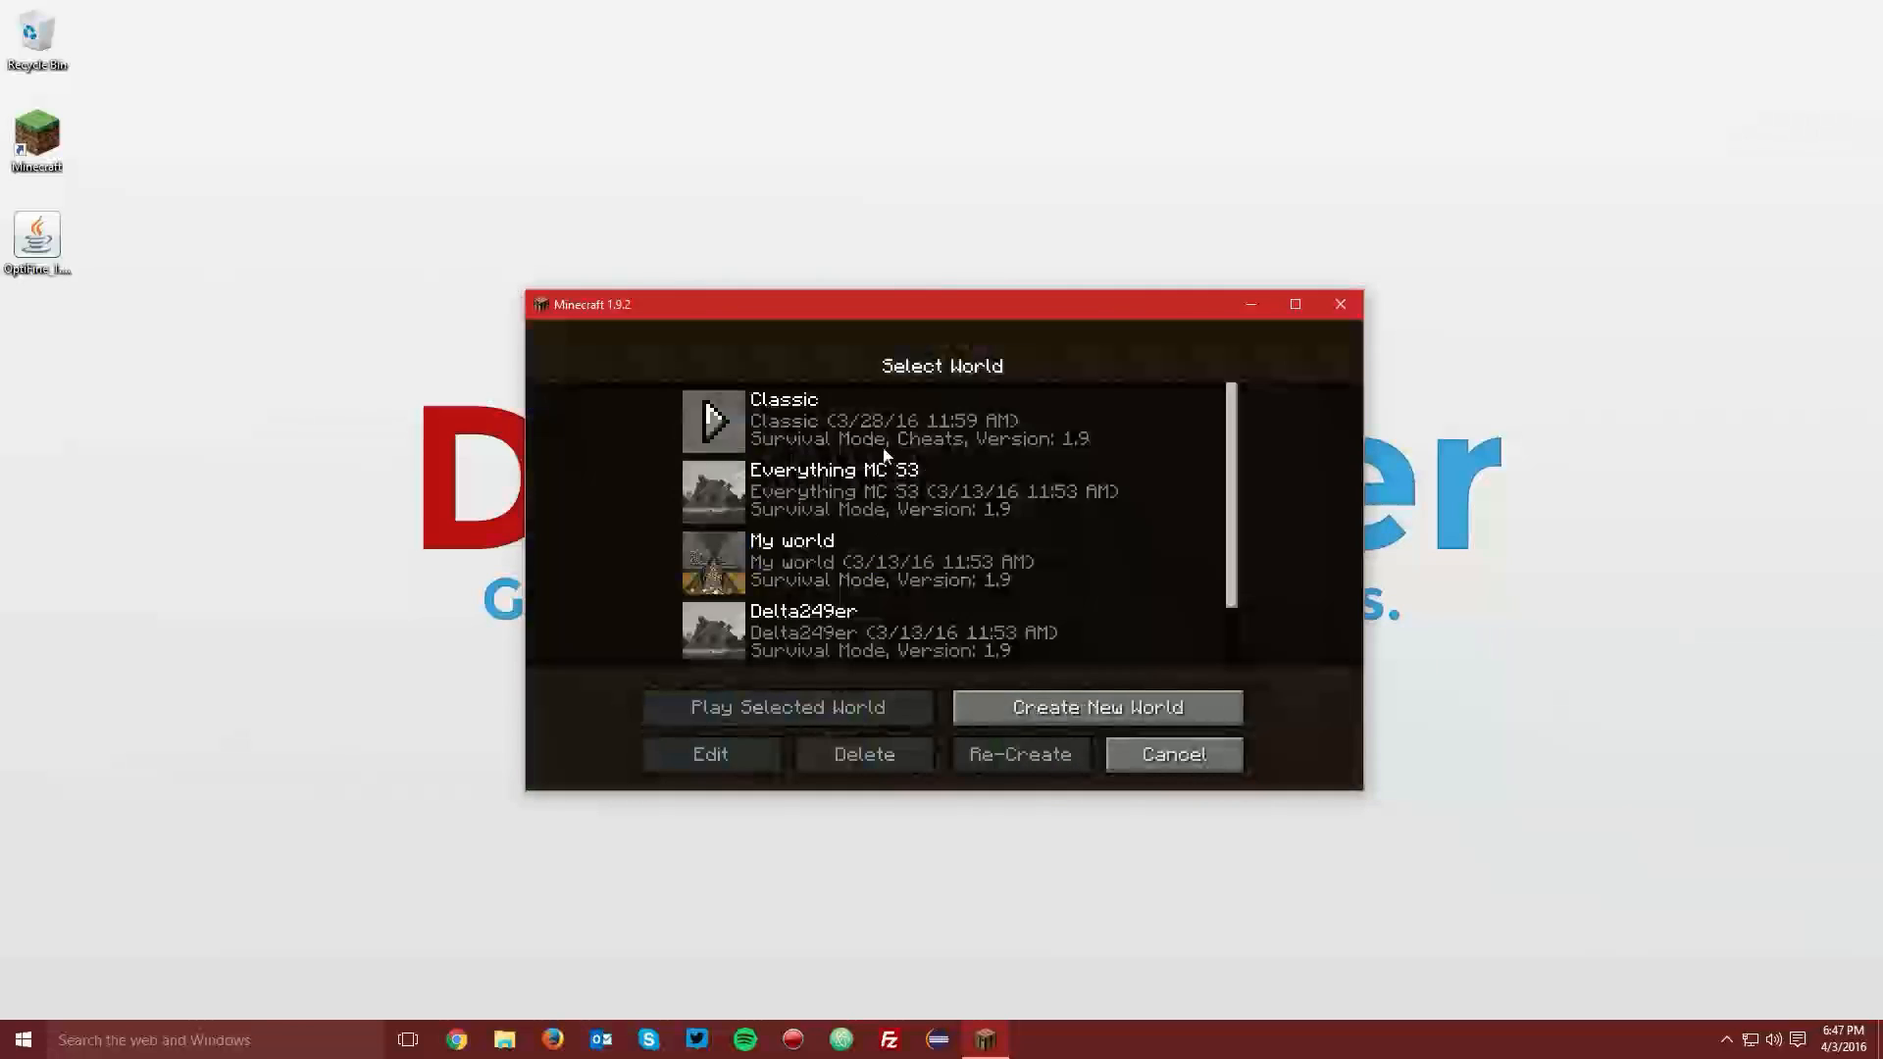
left_click(786, 706)
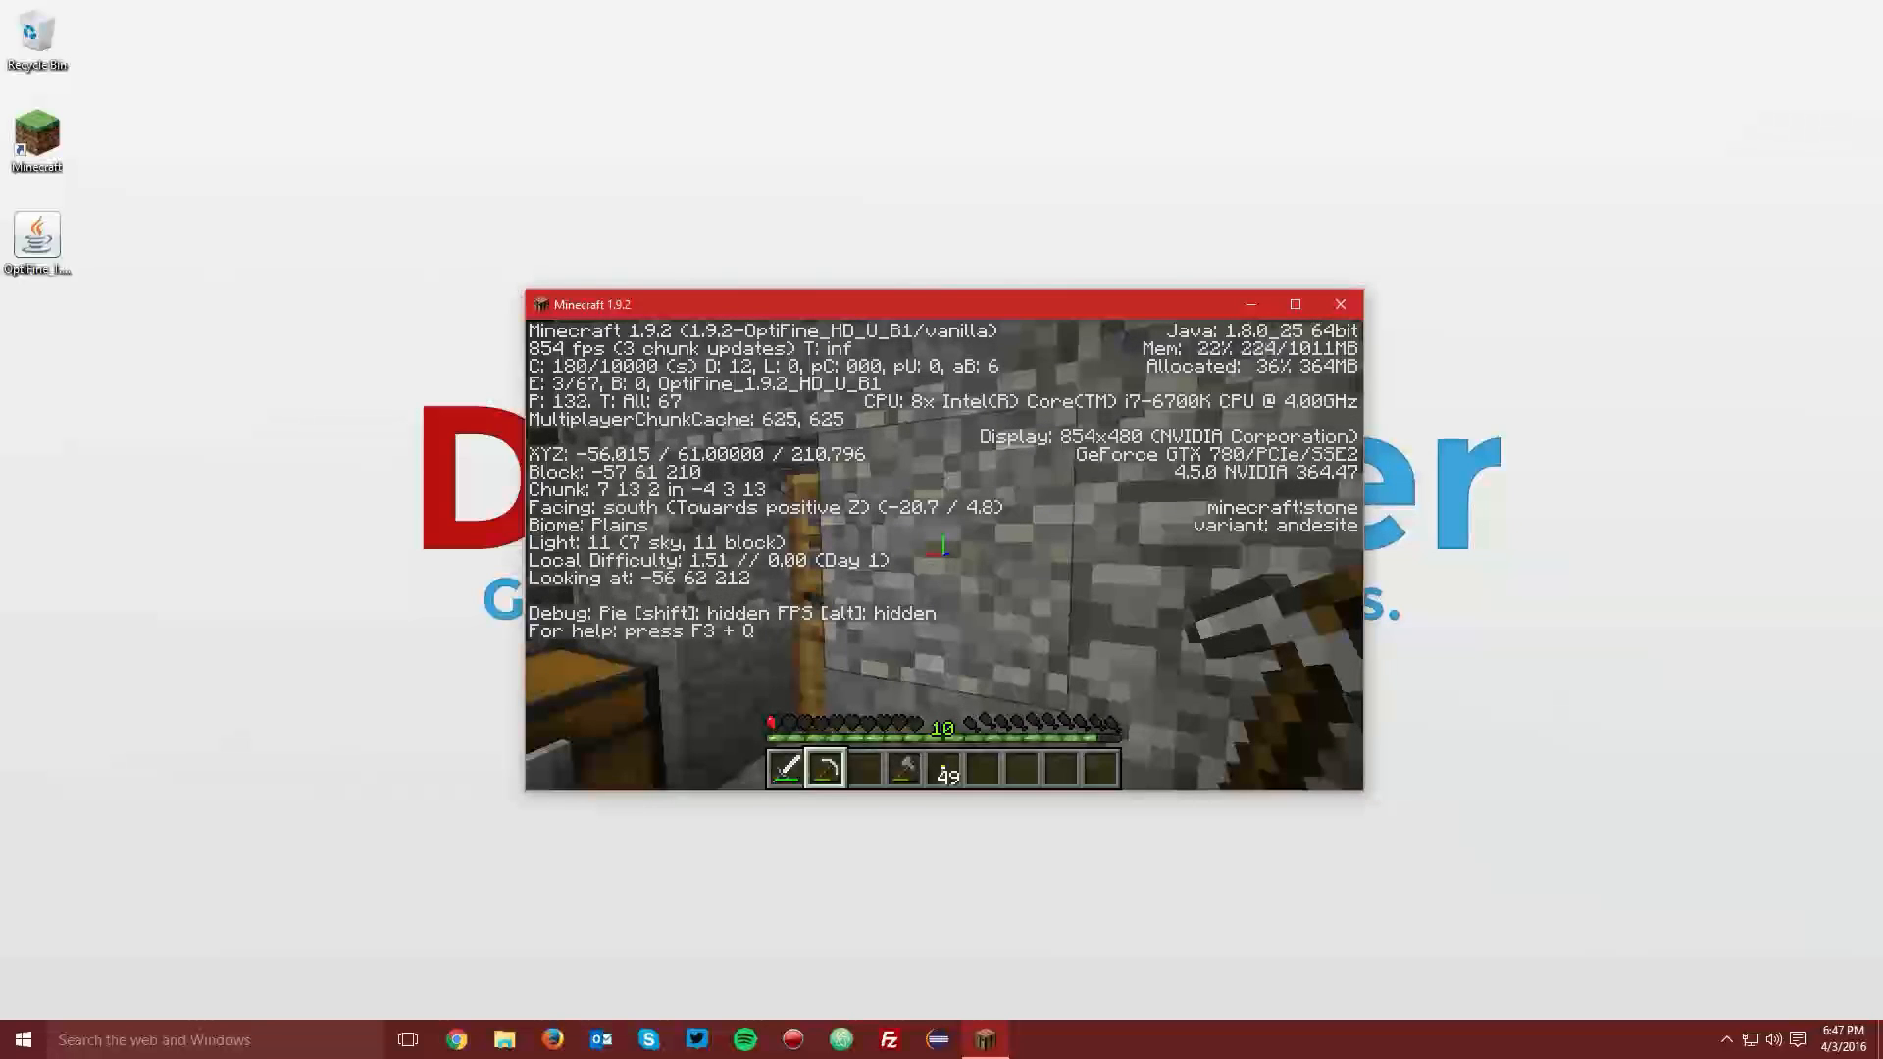
key("Escape")
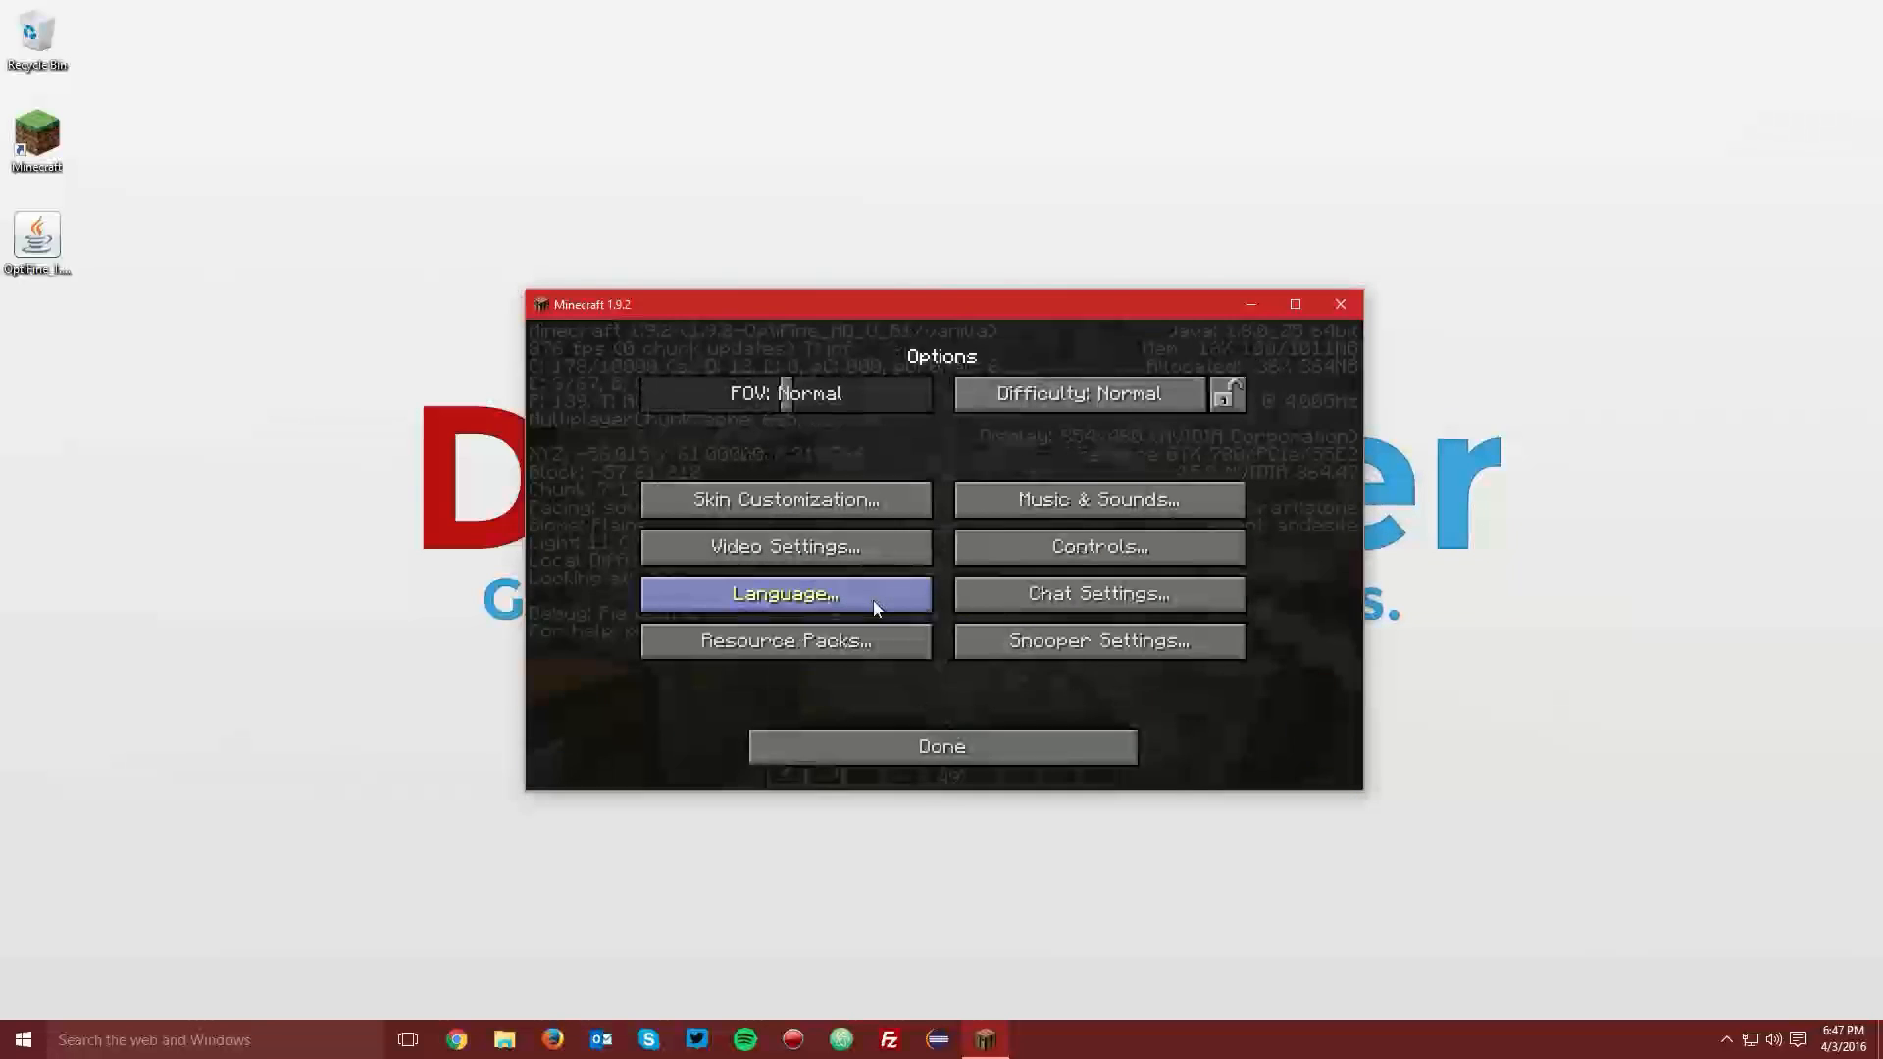
left_click(786, 546)
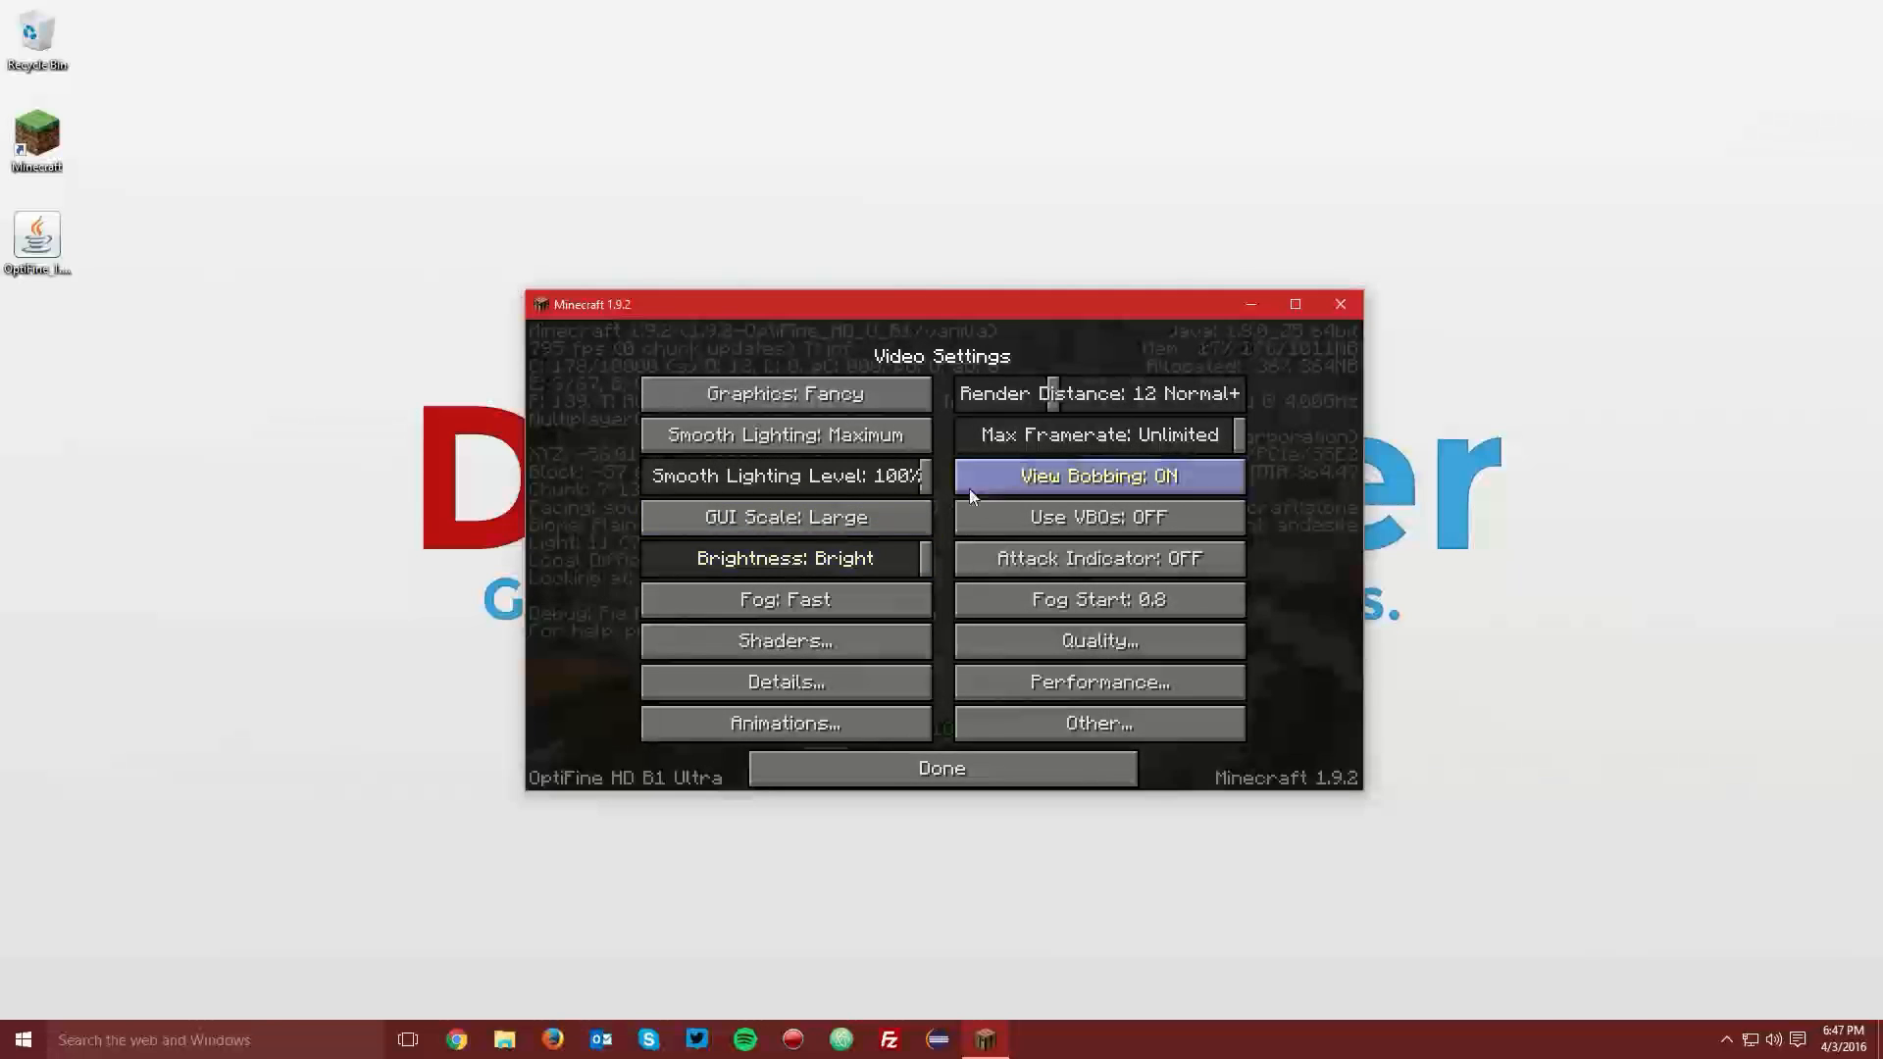
mouse_move(1096, 640)
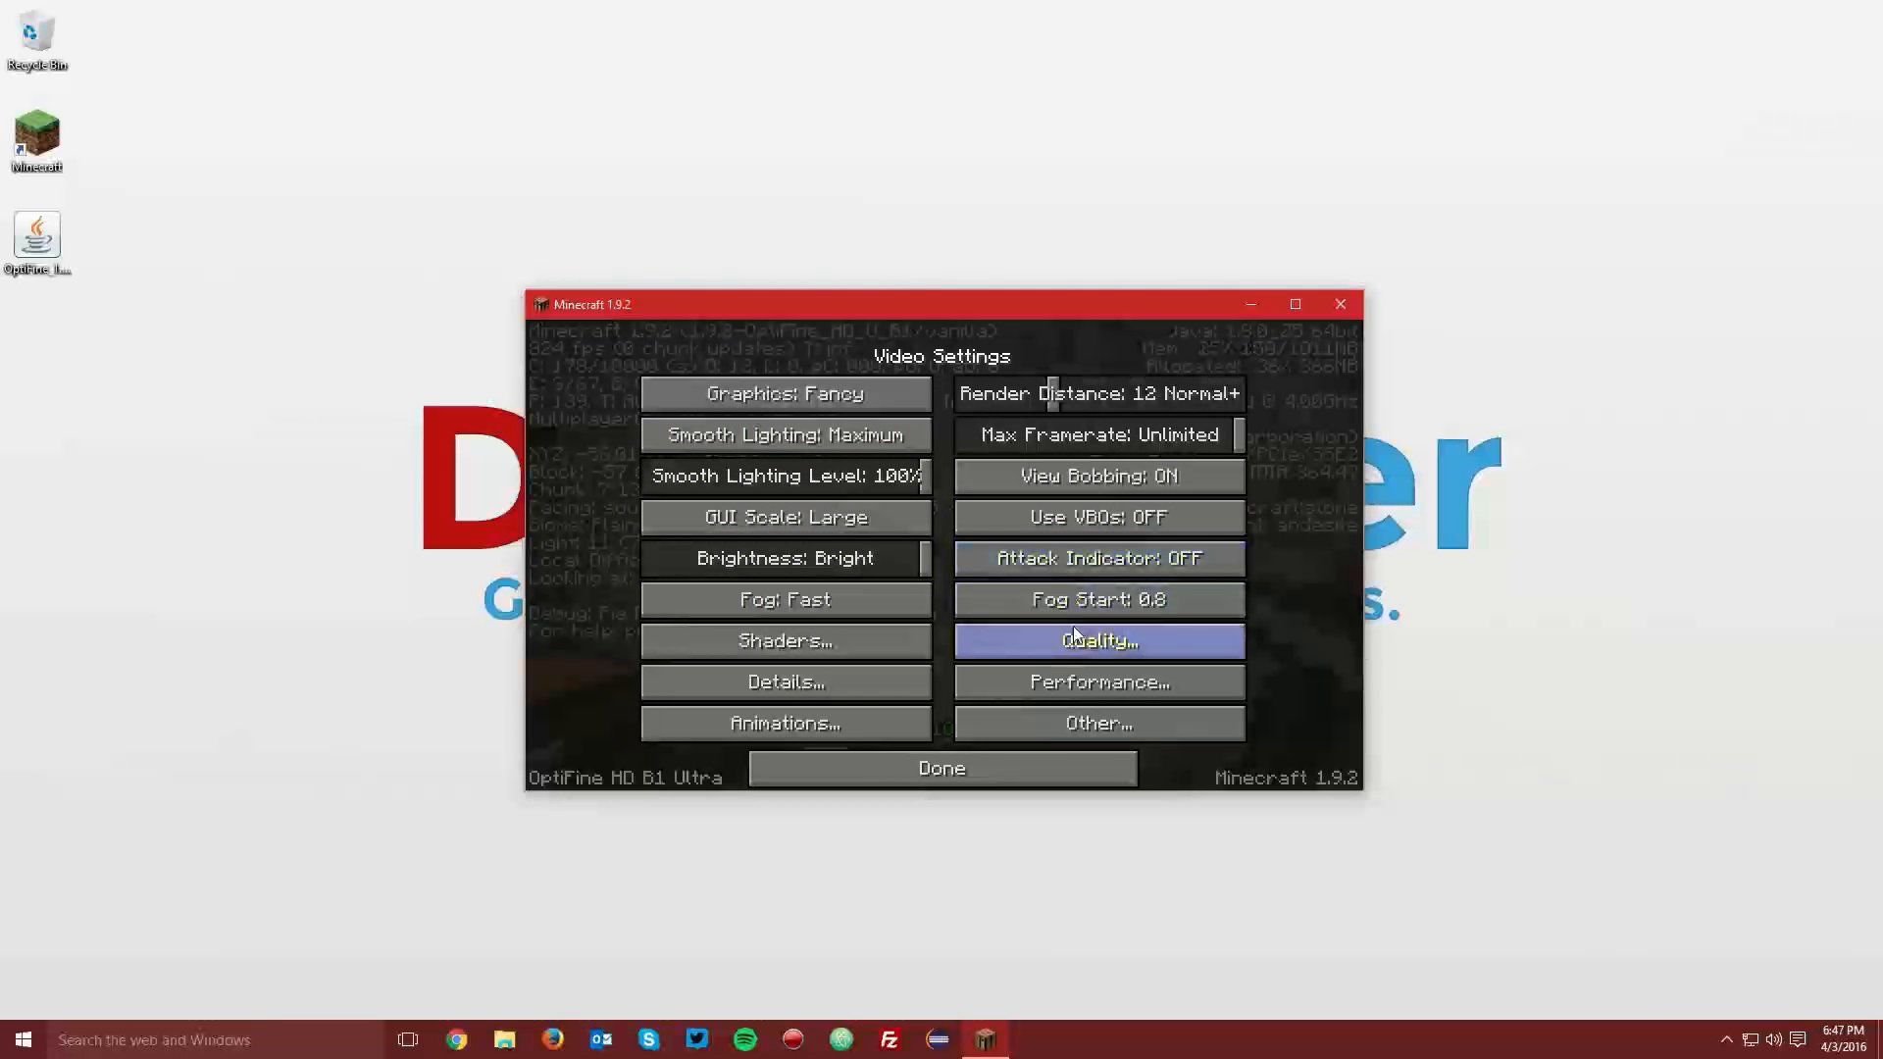